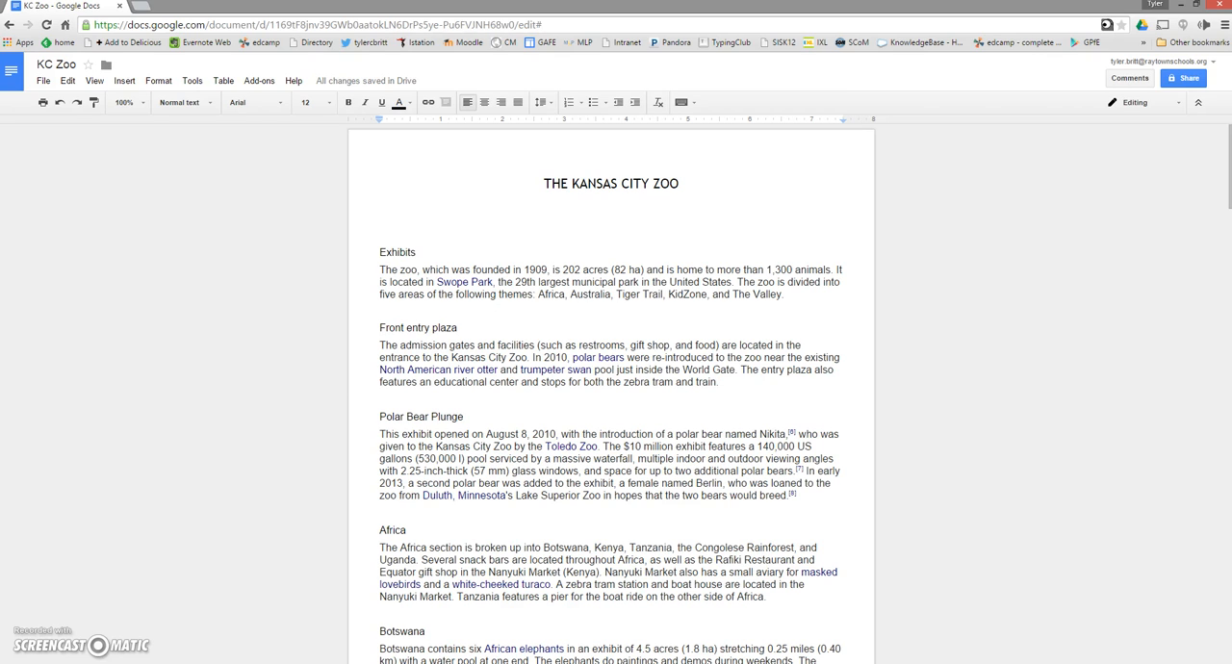
Add page numbers at the top right of every page of the KC Zoo document
click(608, 196)
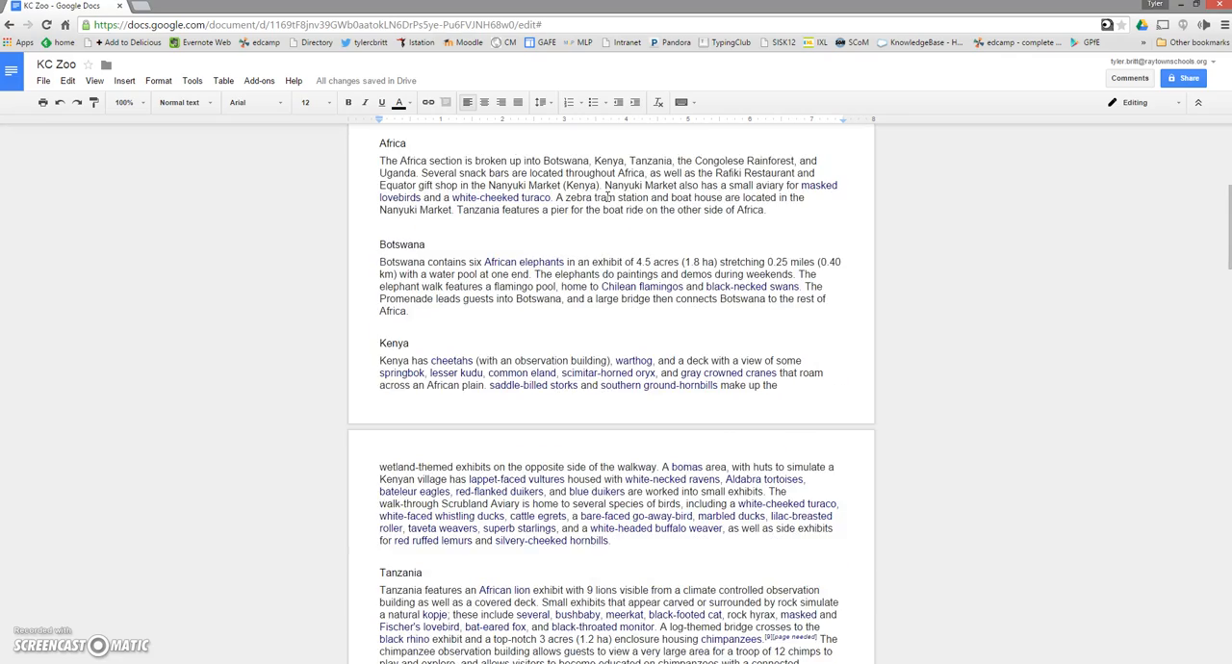
scroll(down, 3)
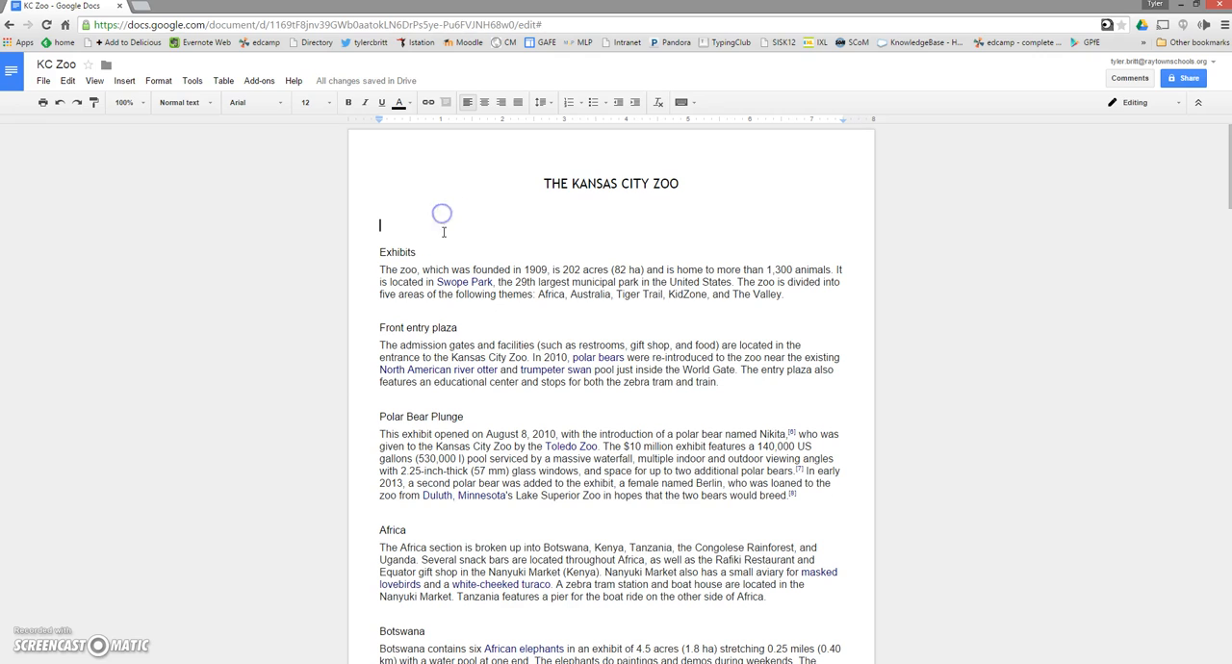
mouse_move(475, 209)
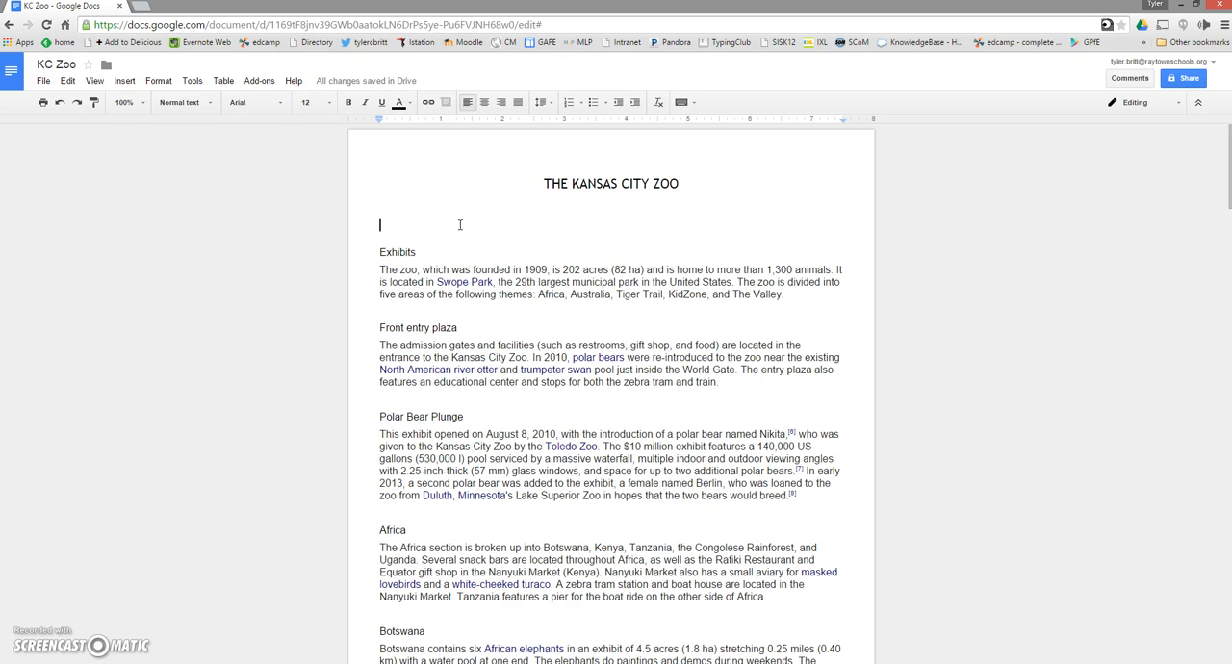
mouse_move(229, 151)
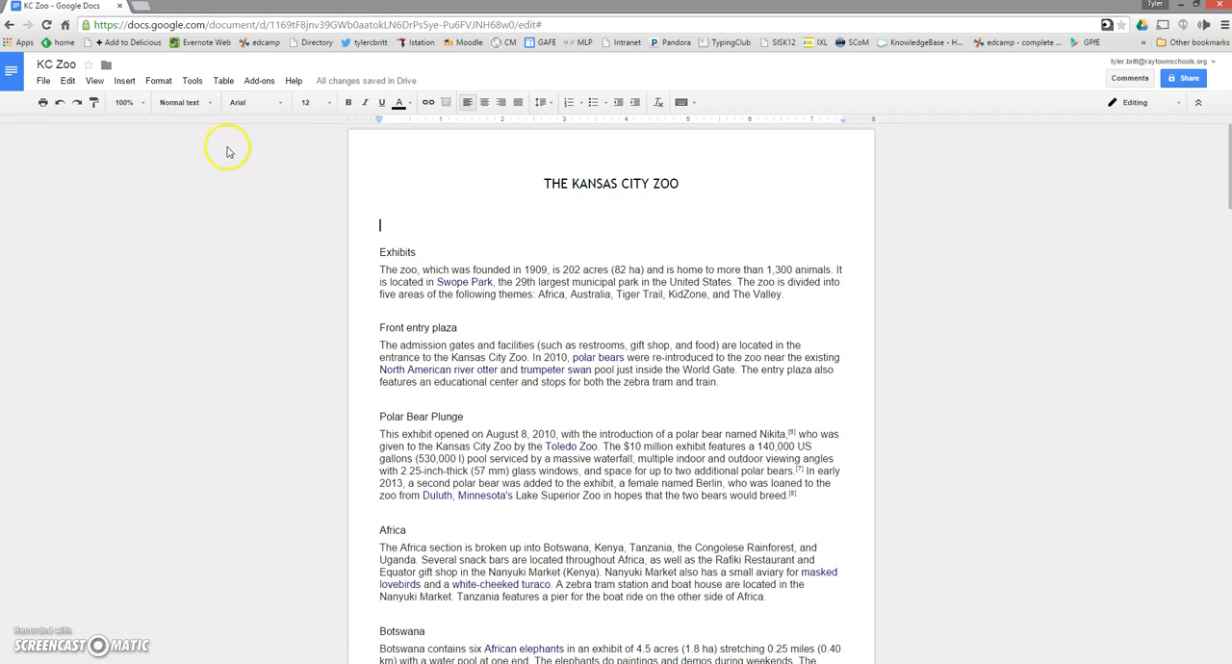
click(124, 80)
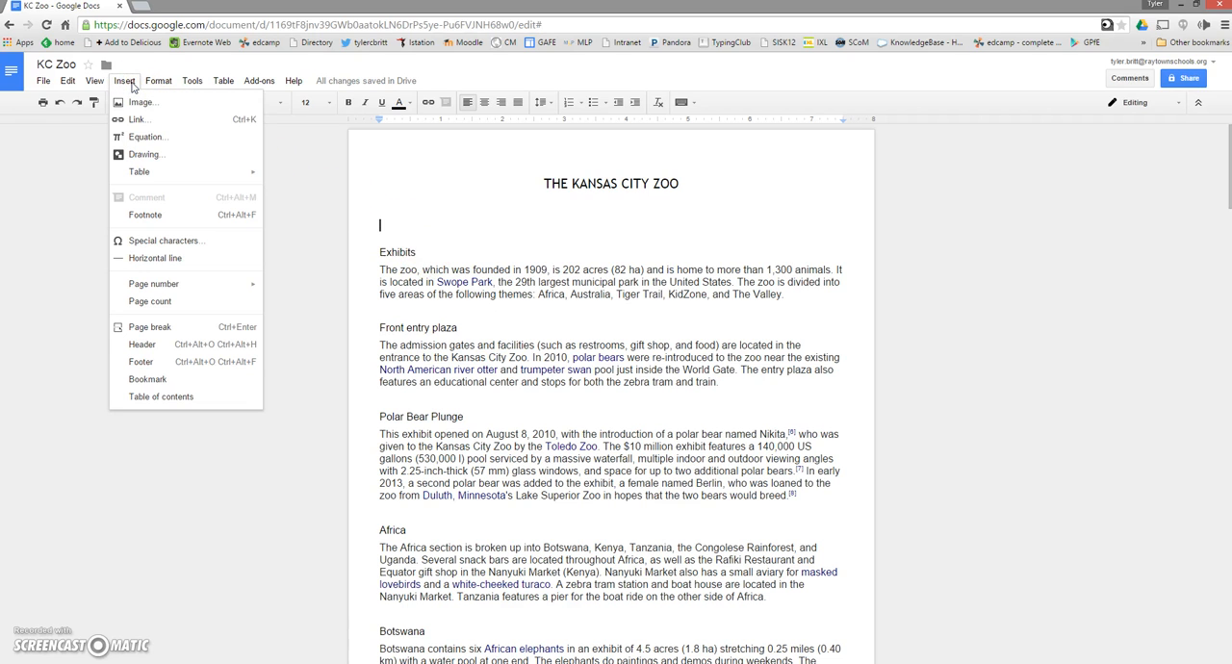
mouse_move(154, 283)
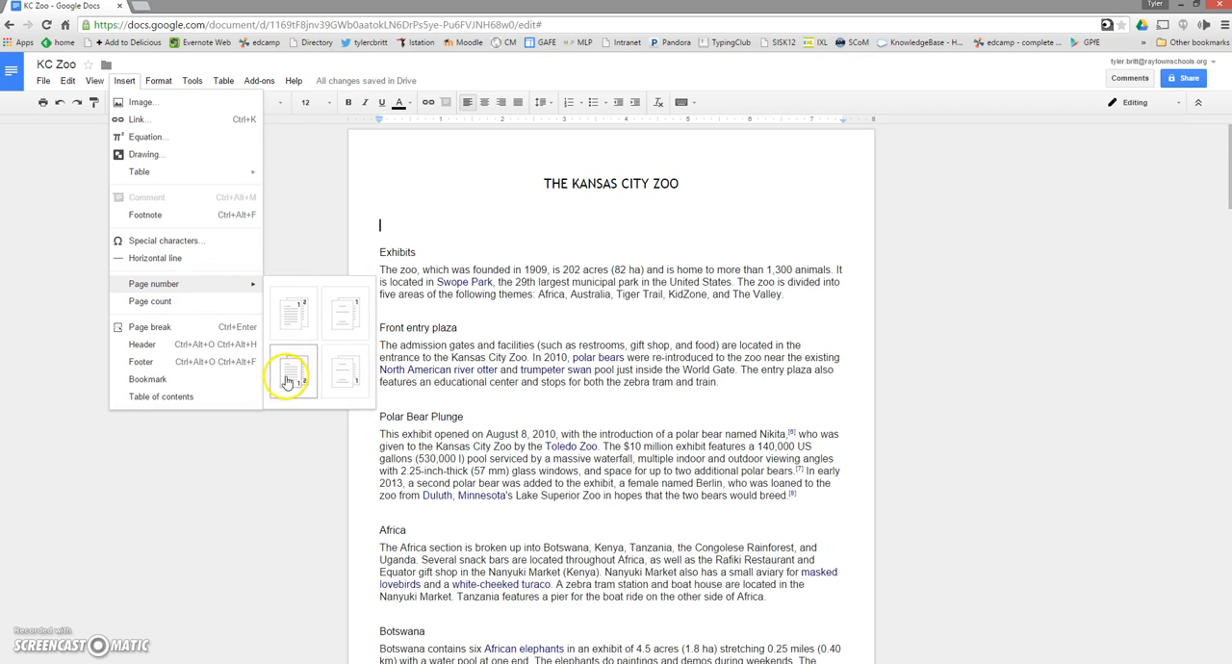
click(292, 374)
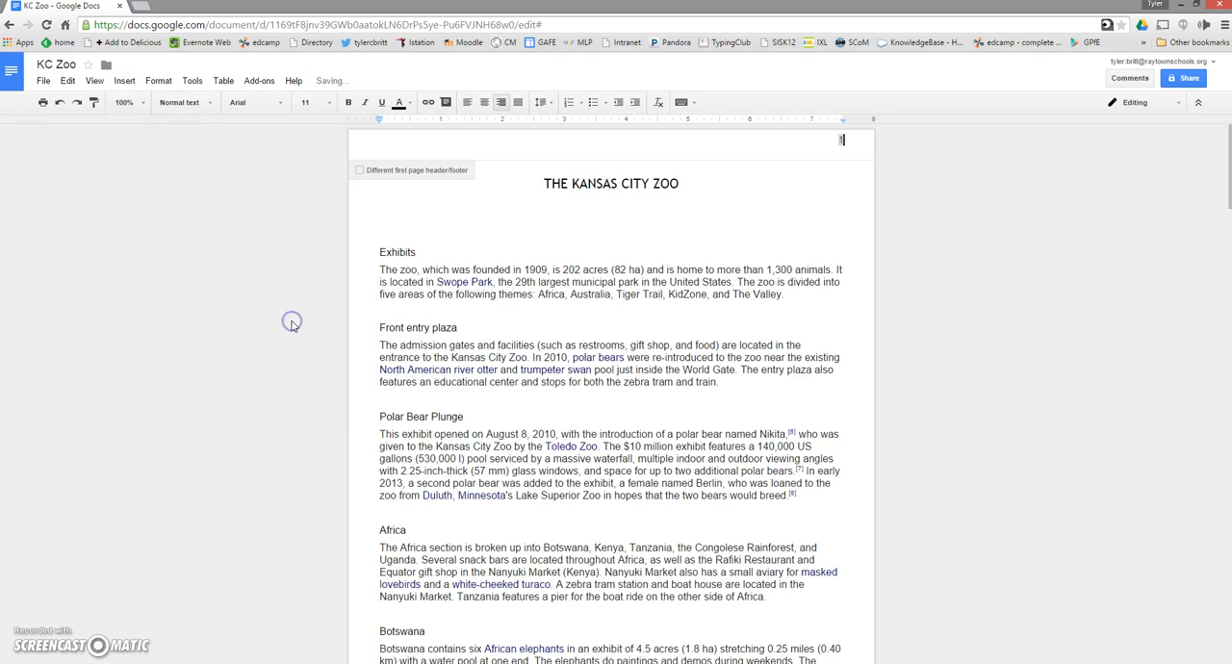
mouse_move(828, 146)
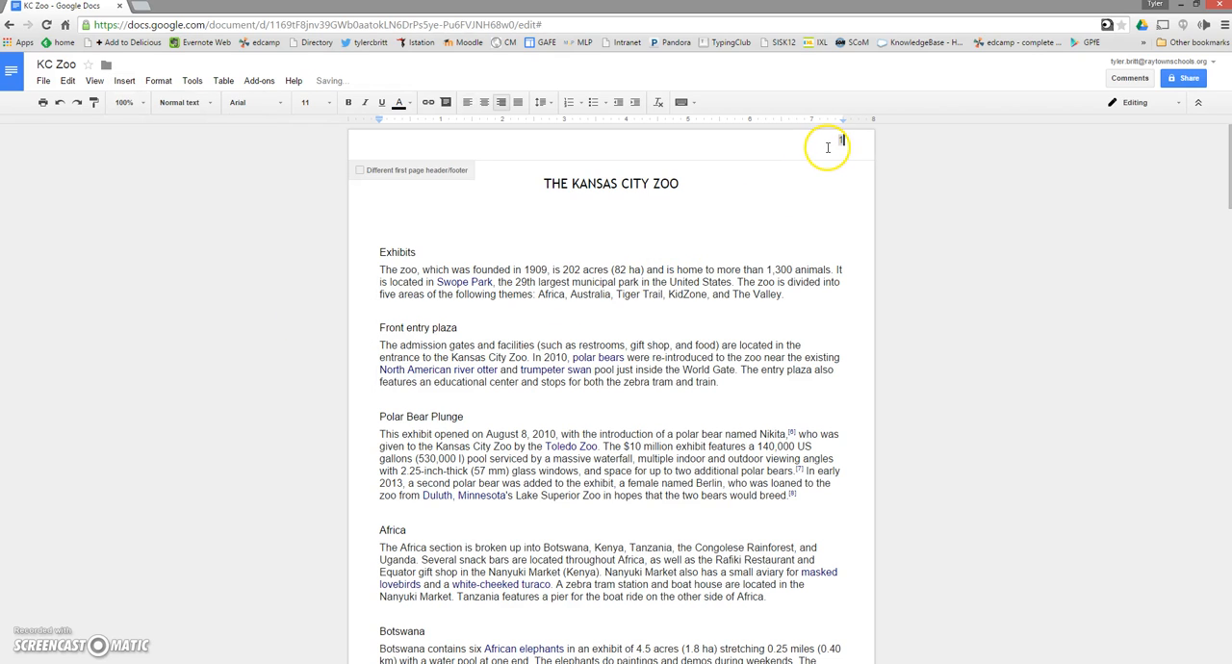
mouse_move(618, 243)
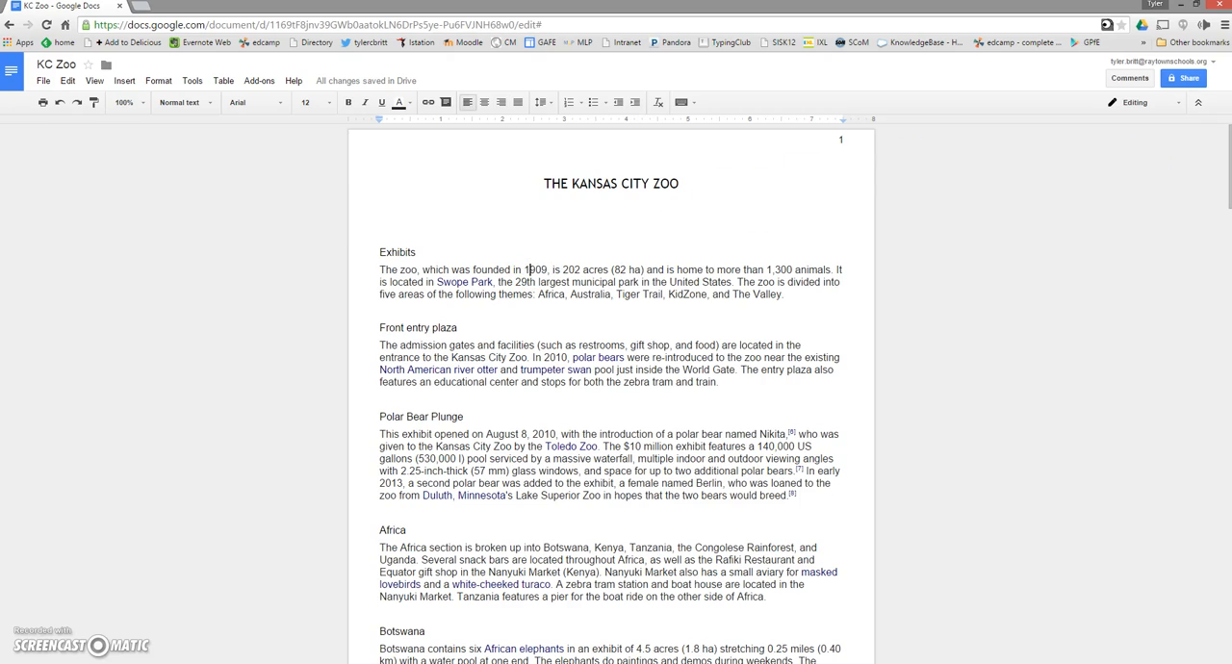
scroll(down, 3)
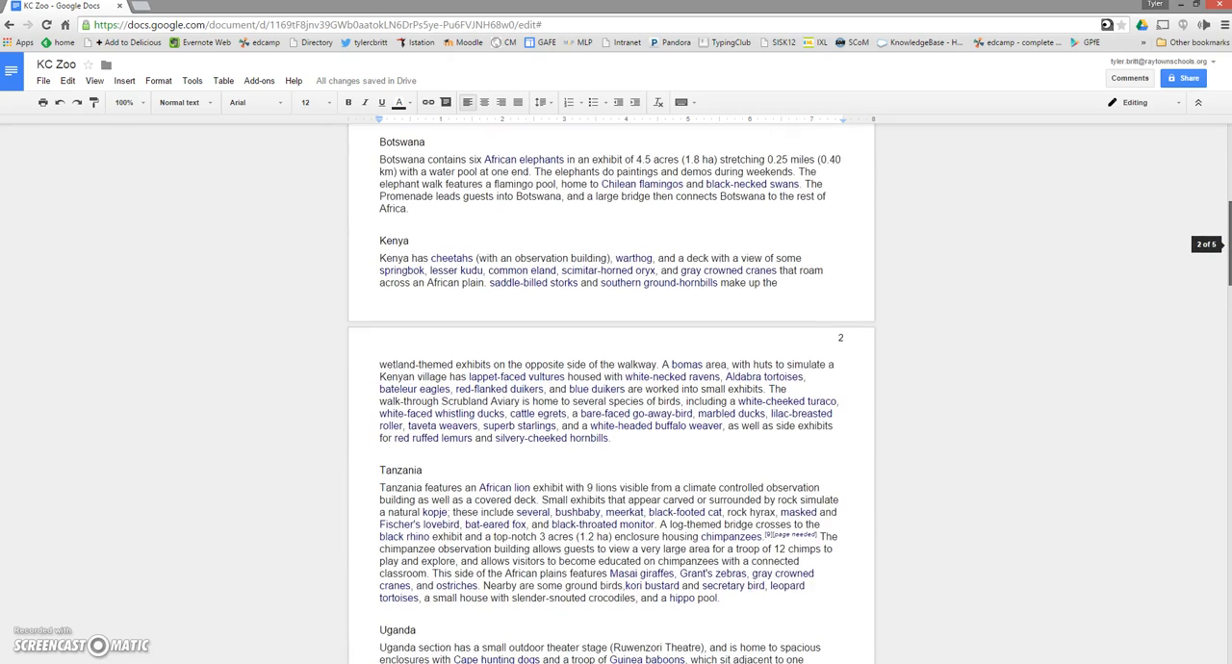
scroll(down, 3)
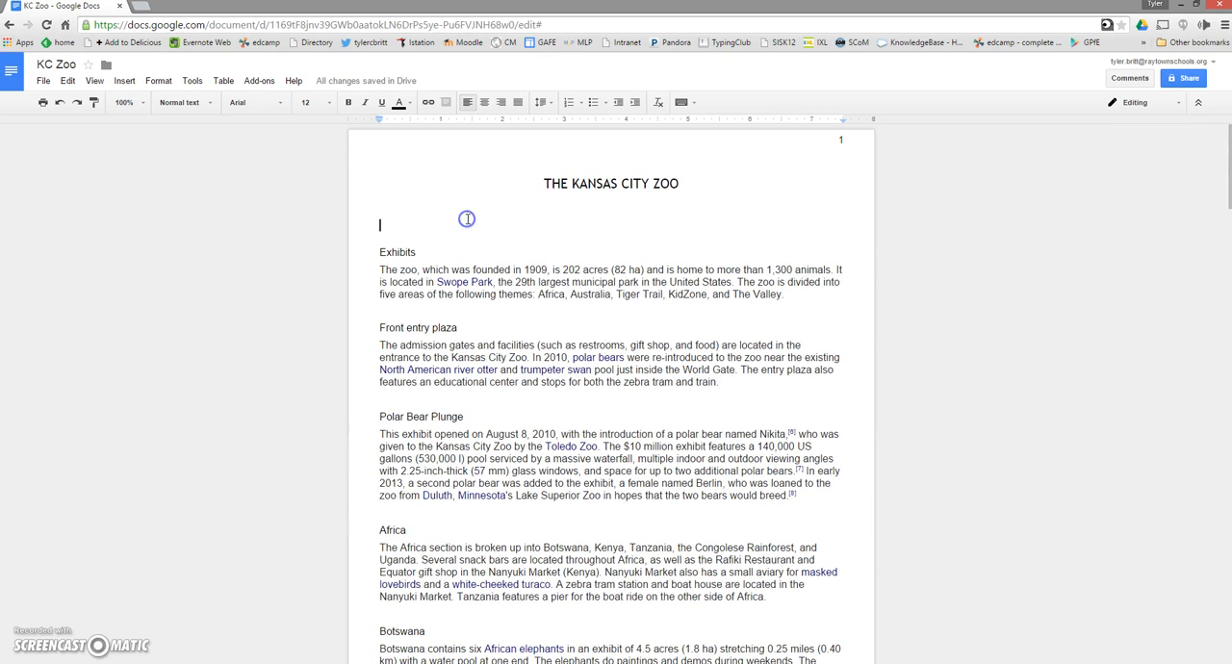
mouse_move(470, 206)
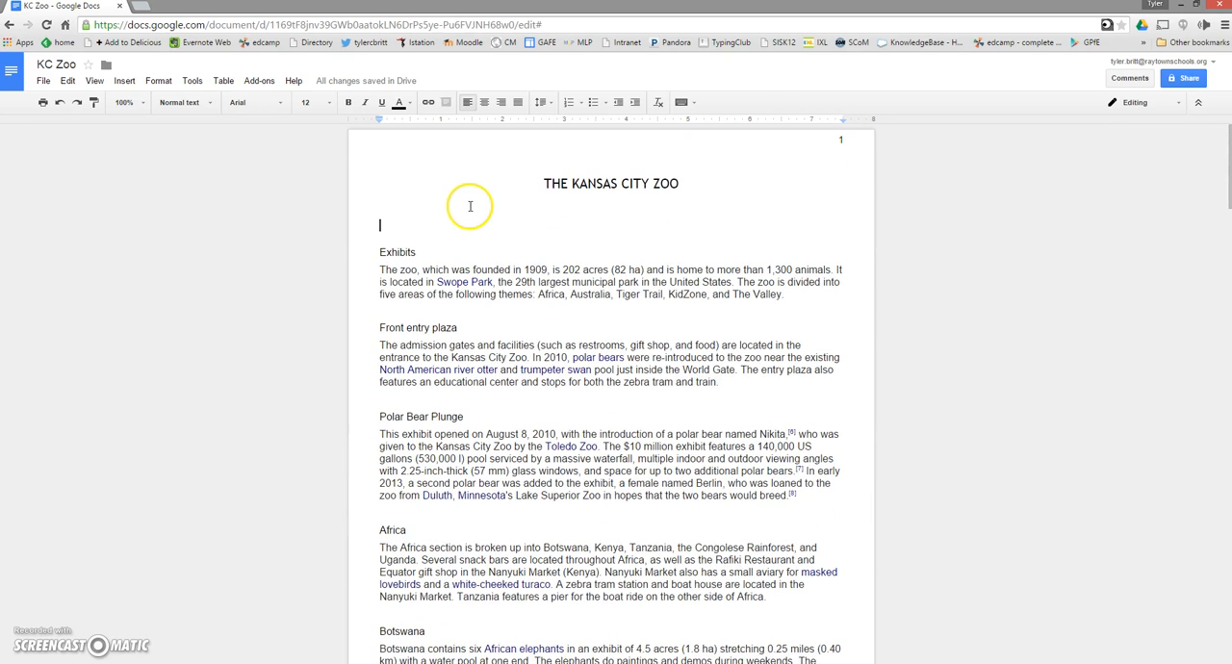
mouse_move(477, 200)
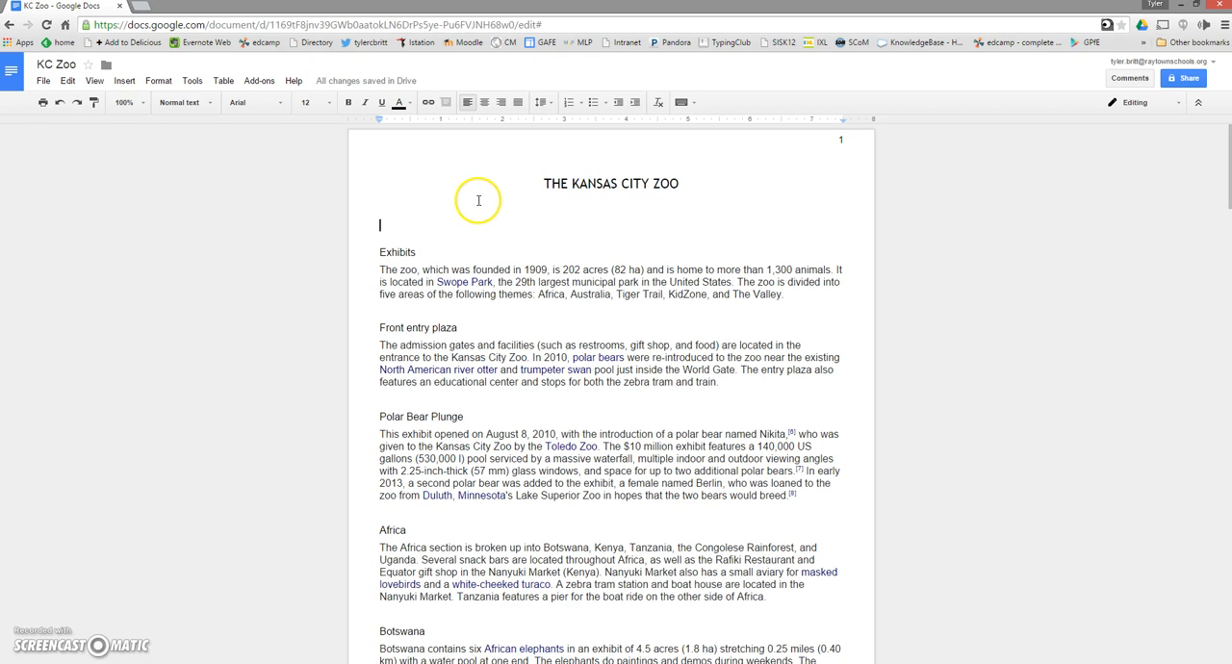
mouse_move(472, 208)
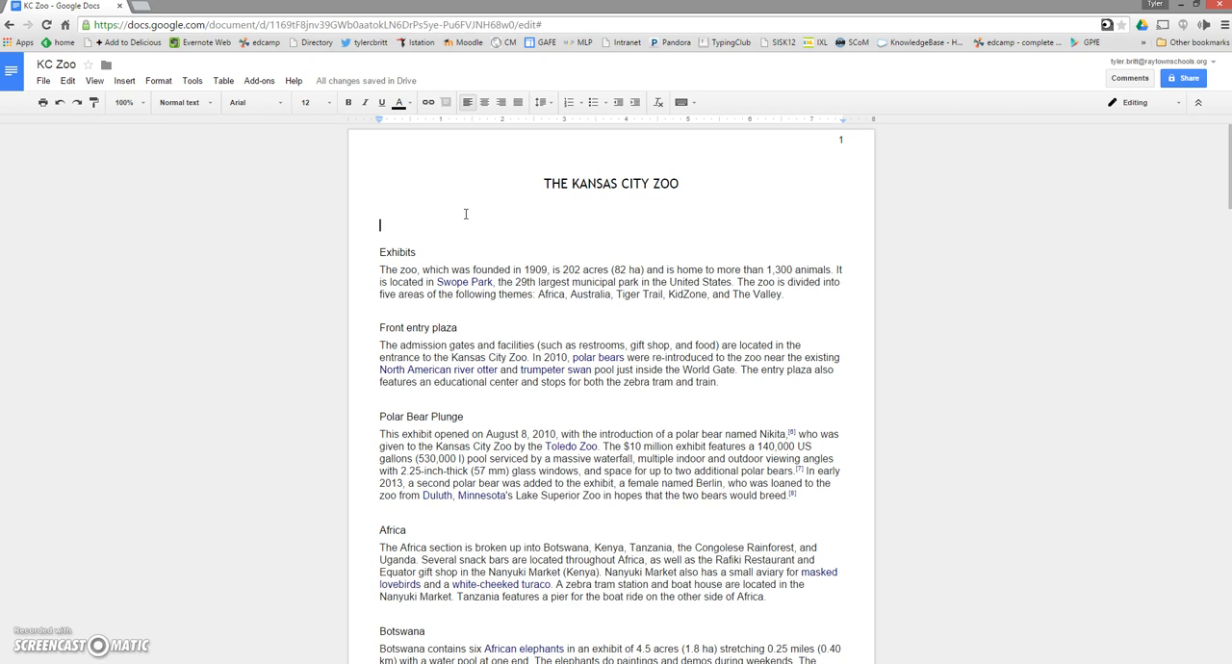
mouse_move(467, 210)
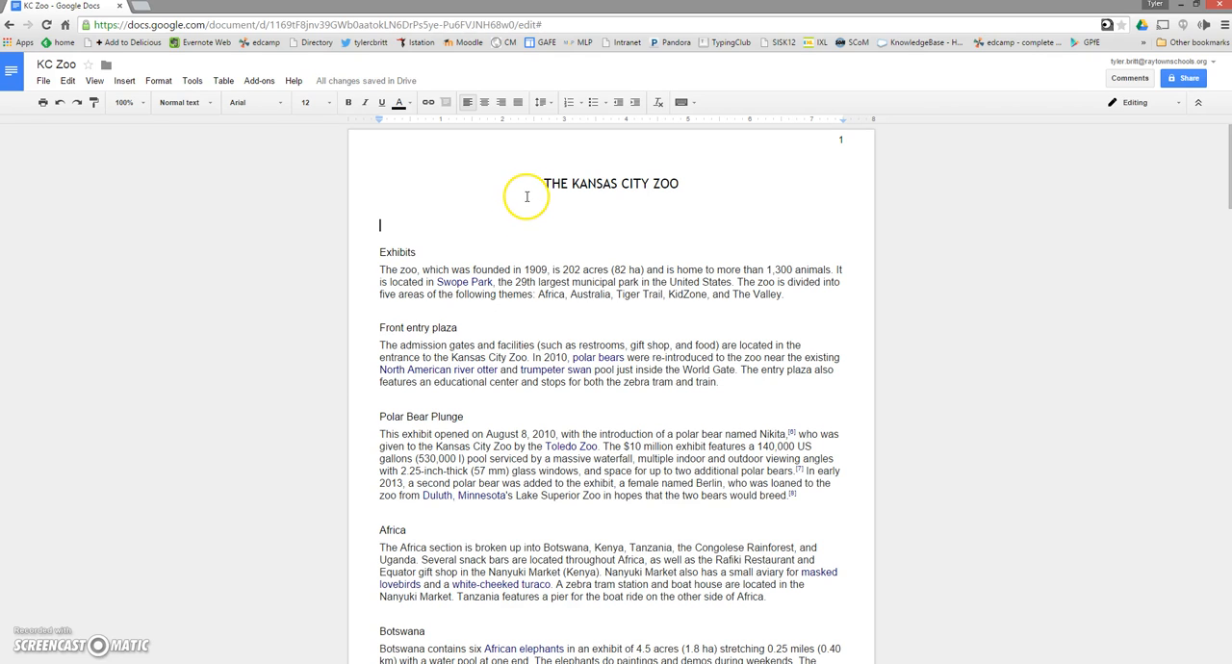
mouse_move(497, 212)
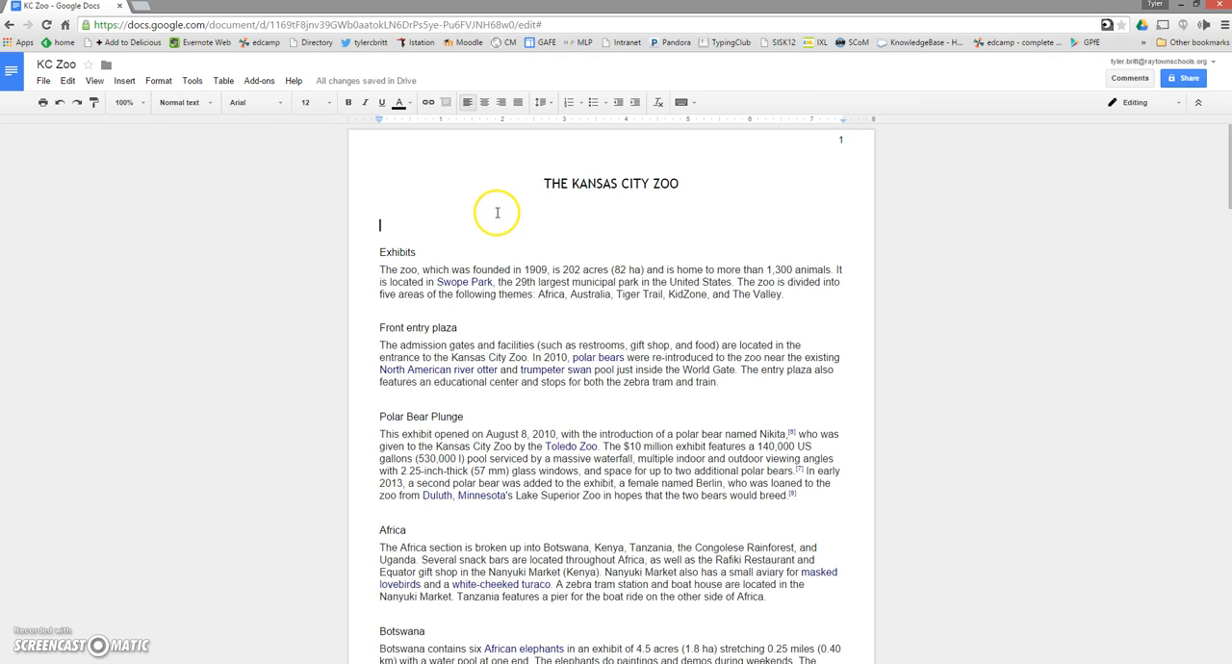
mouse_move(507, 204)
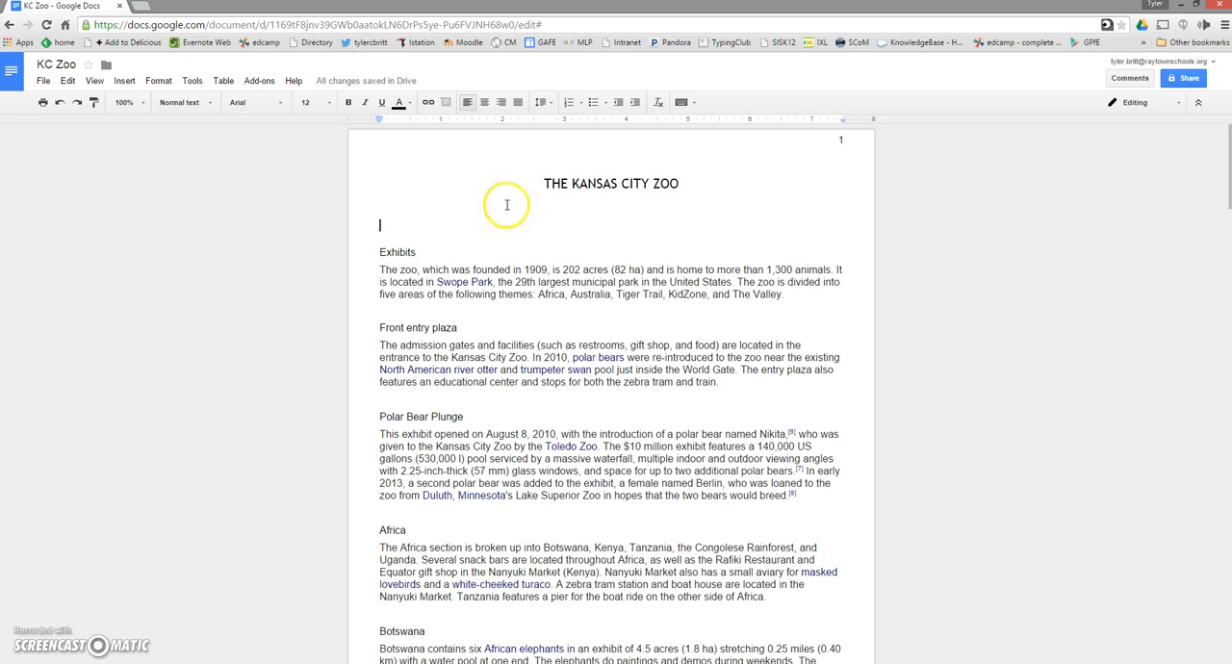
mouse_move(385, 269)
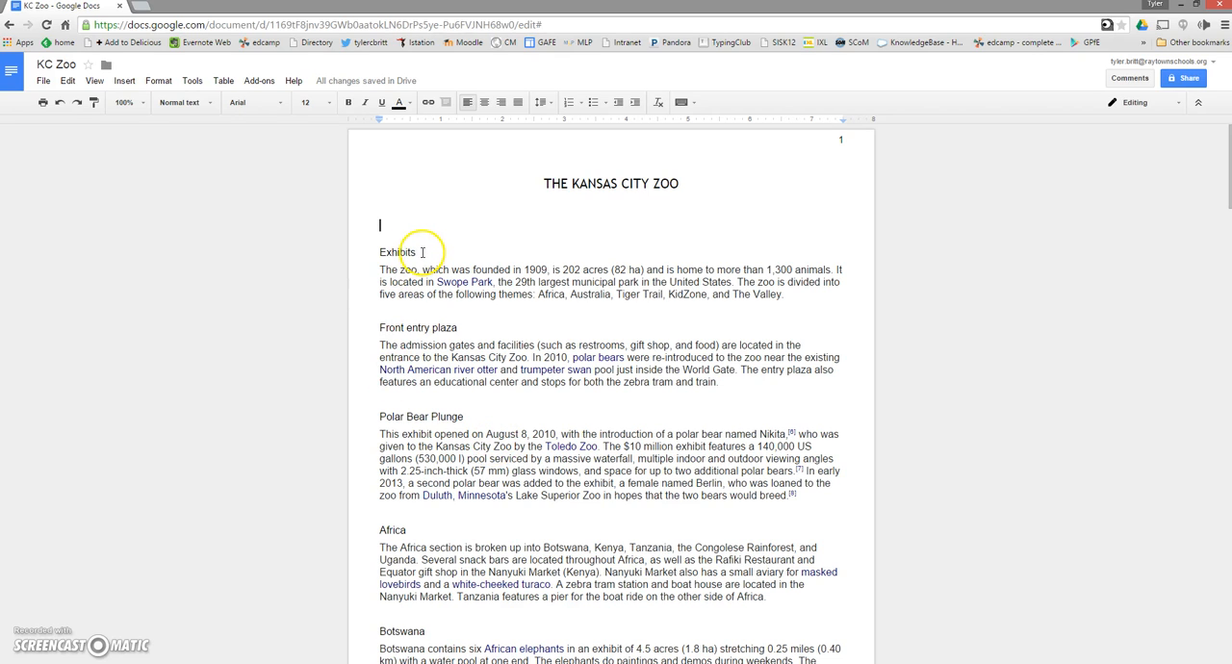
double_click(396, 252)
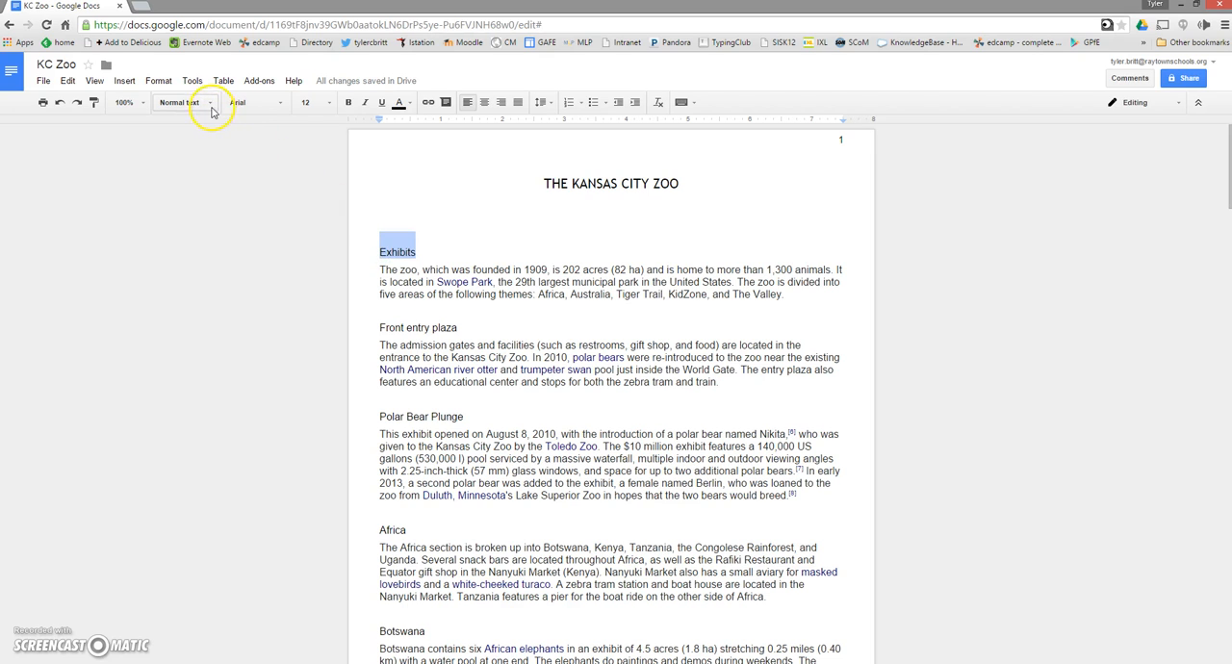
mouse_move(182, 103)
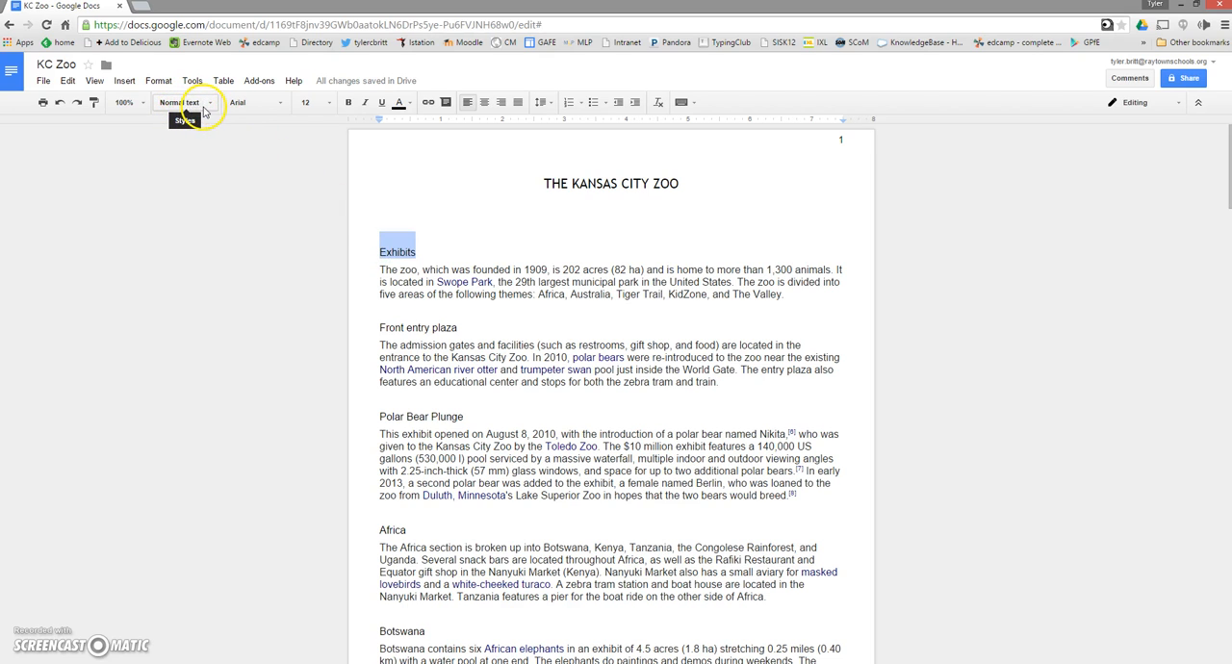
click(183, 102)
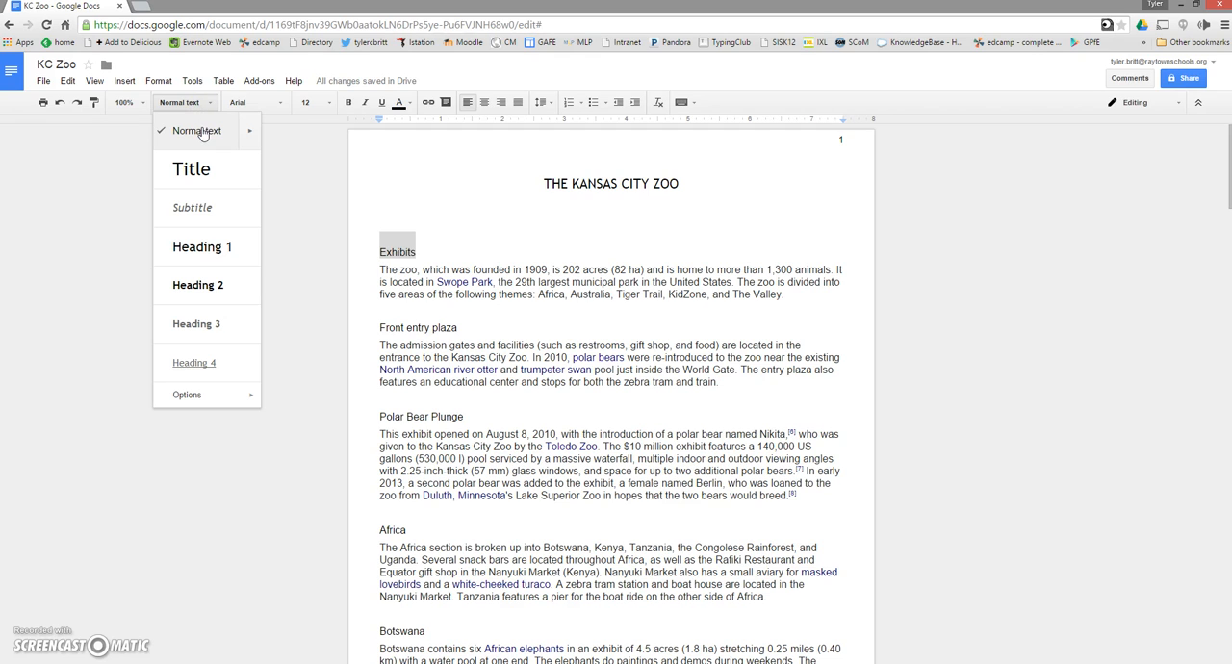
mouse_move(202, 173)
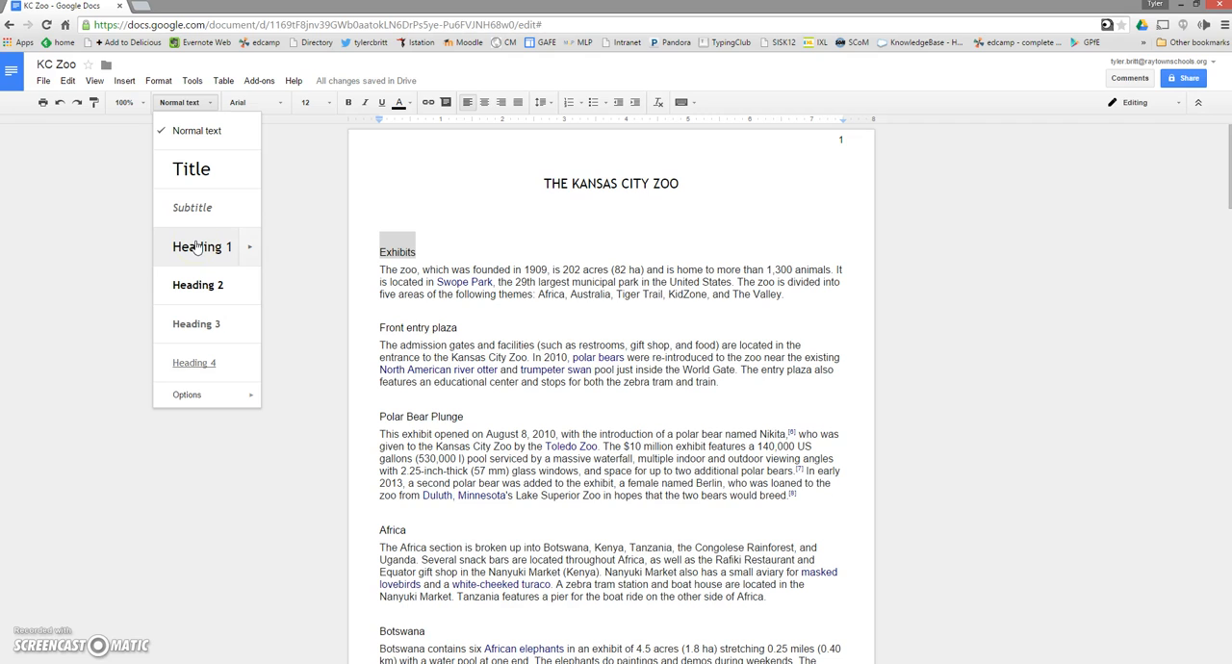
click(202, 246)
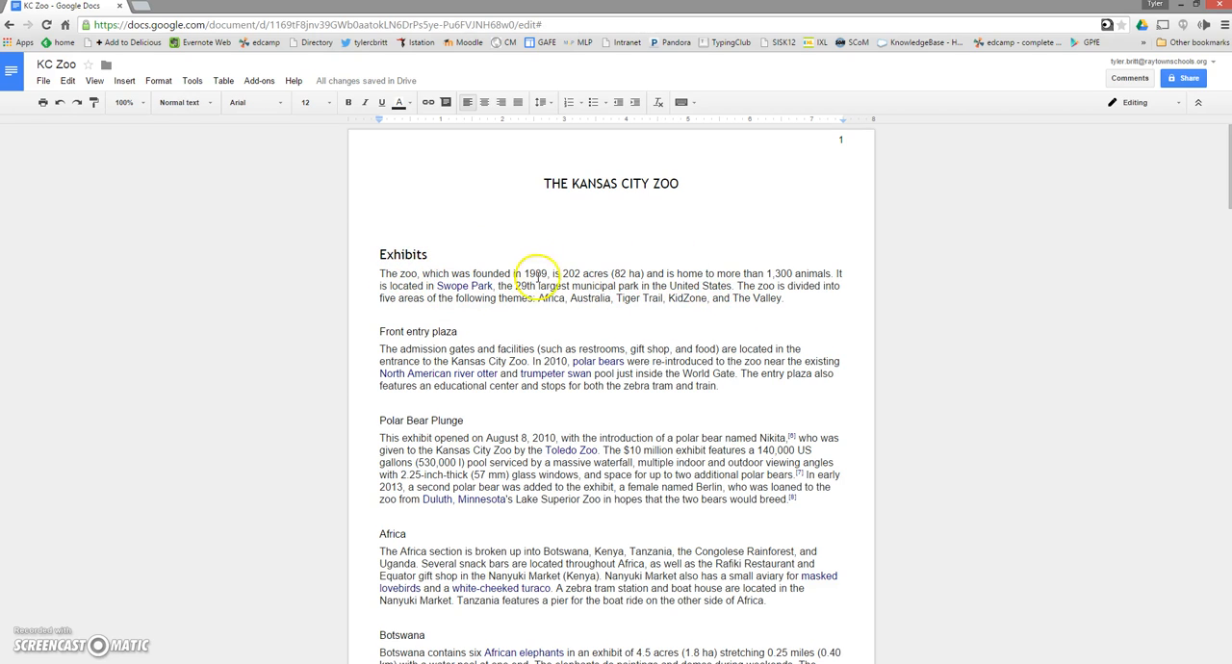
scroll(down, 3)
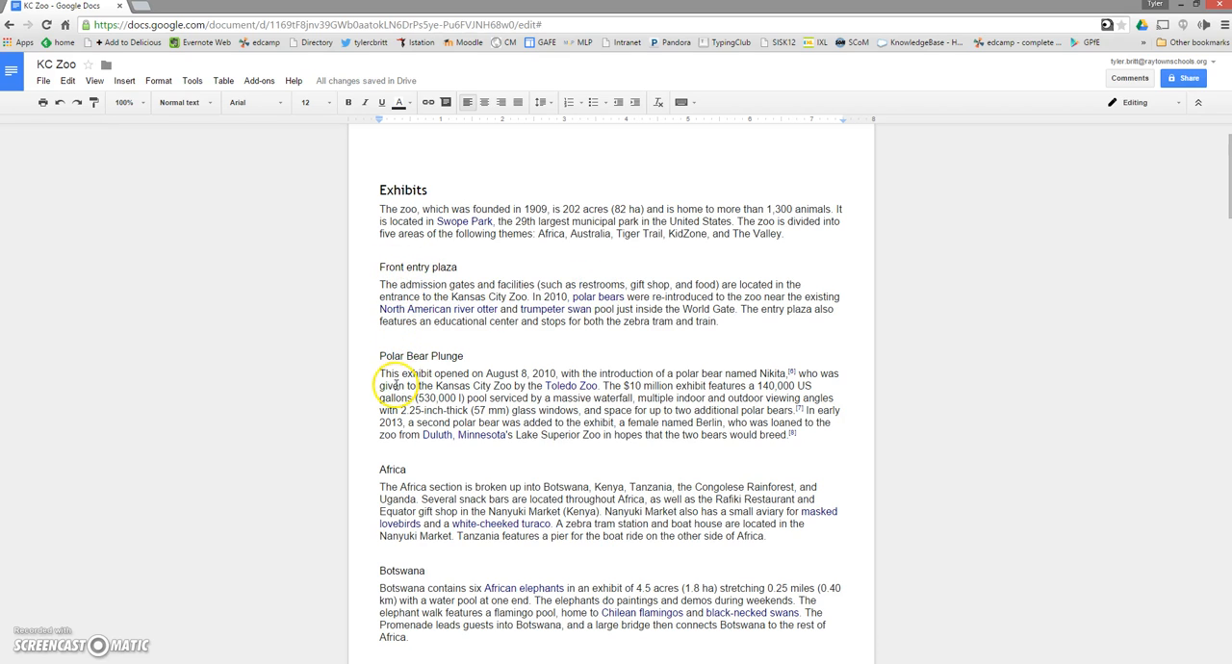
mouse_move(460, 267)
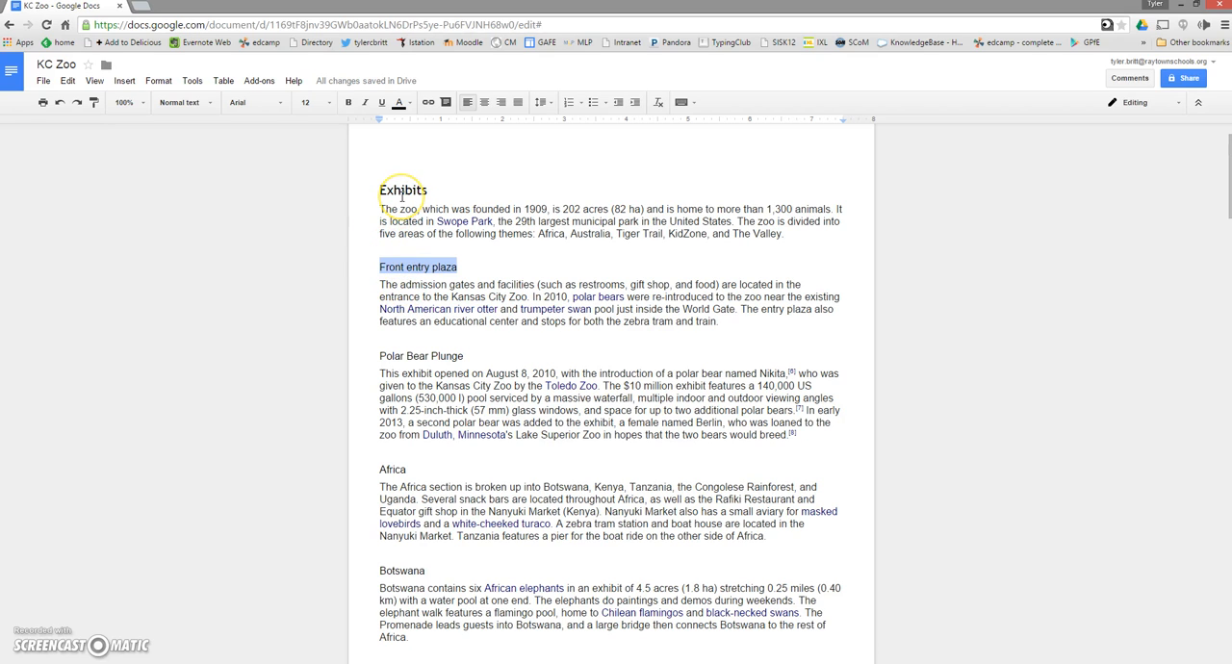
mouse_move(229, 115)
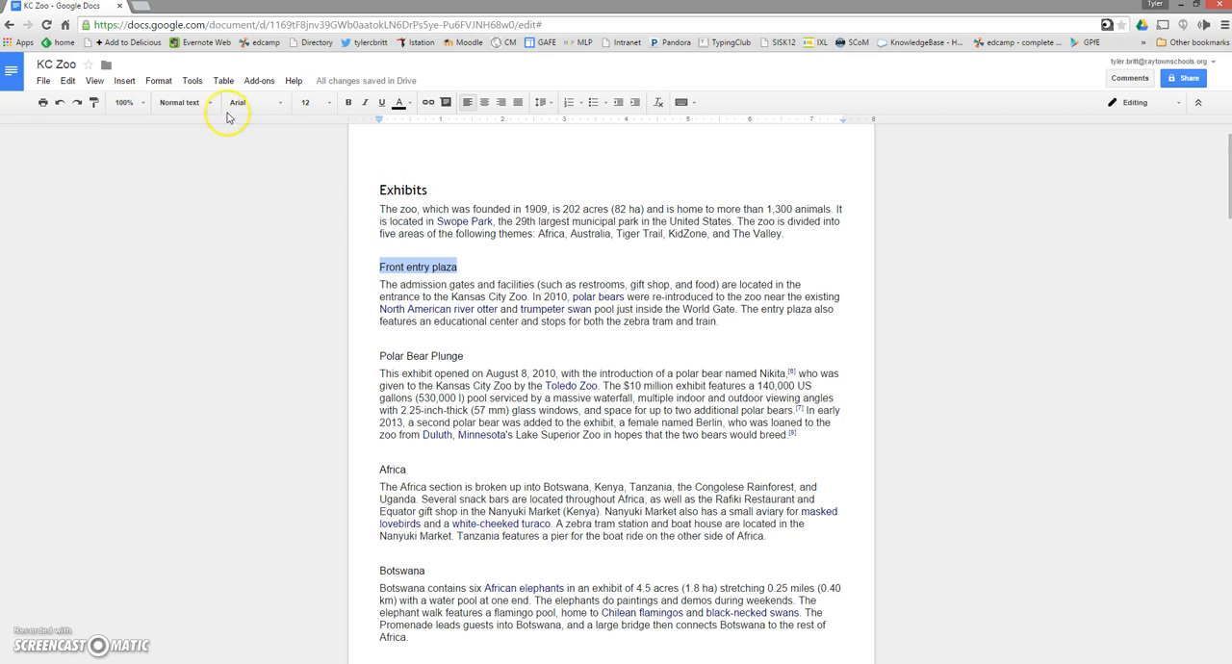
mouse_move(180, 102)
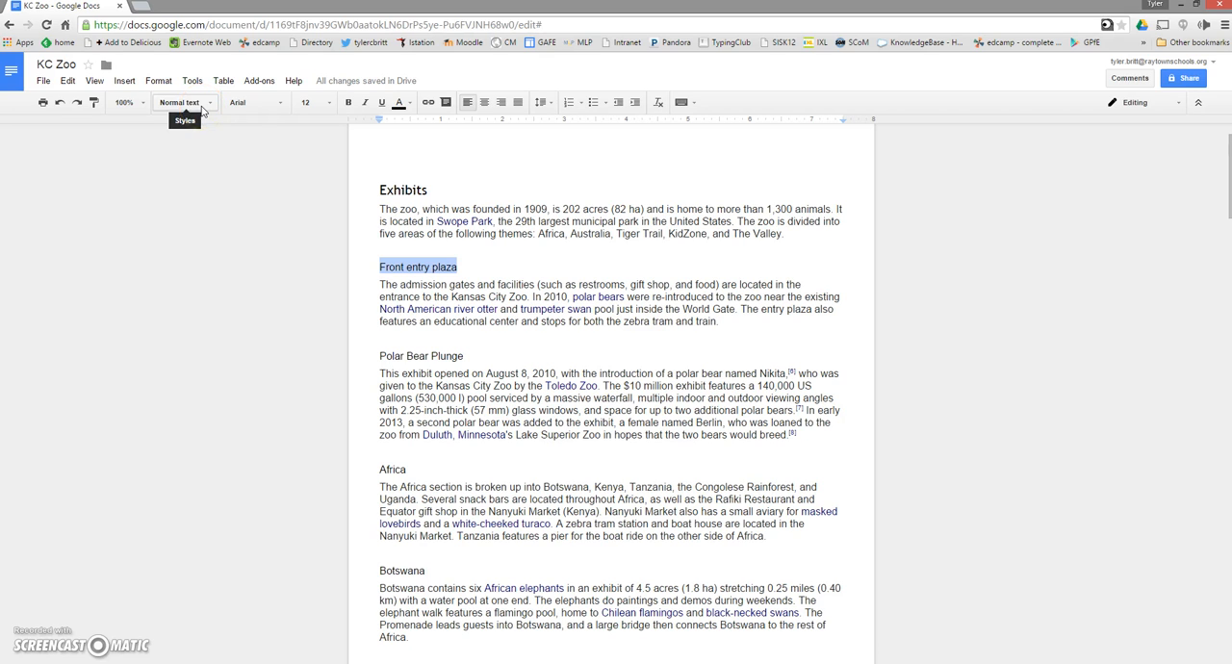
Style Front entry plaza as Heading 2, then select the Polar Bear Plunge heading
click(181, 102)
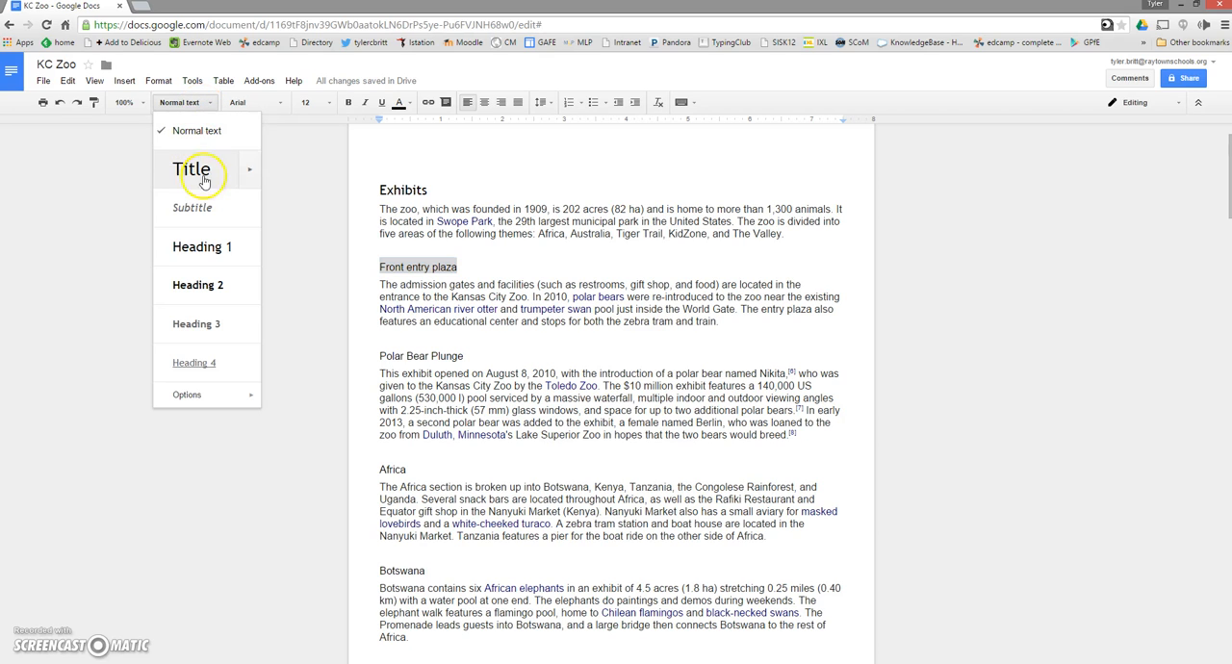
mouse_move(198, 285)
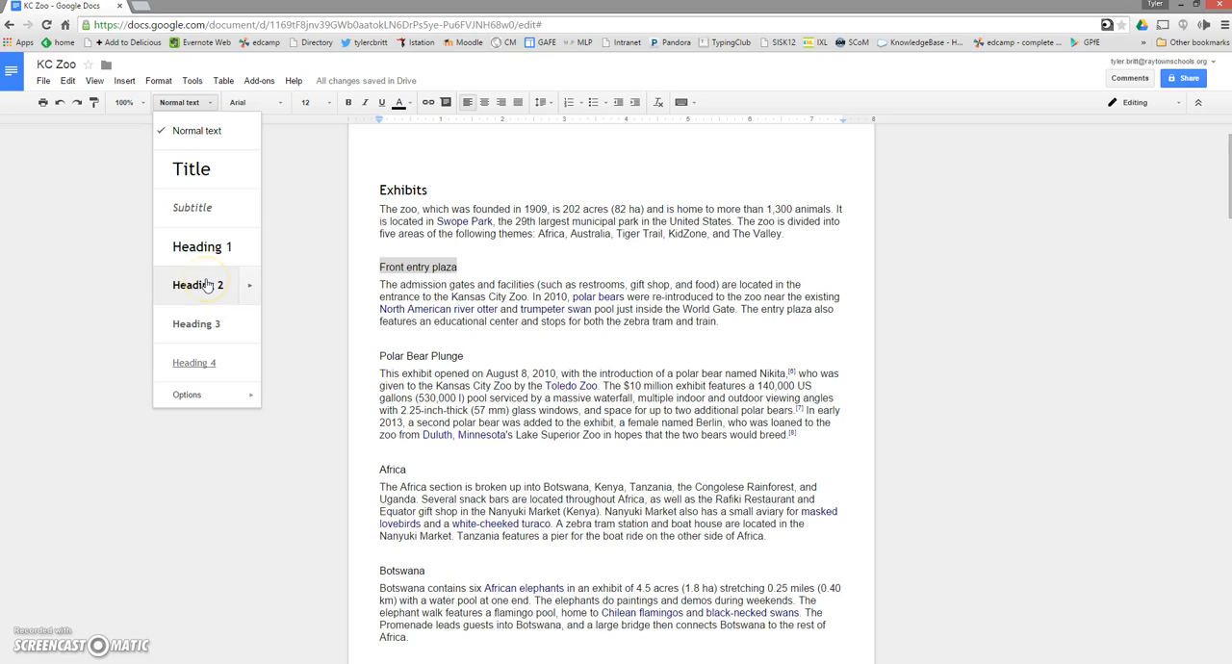
click(197, 285)
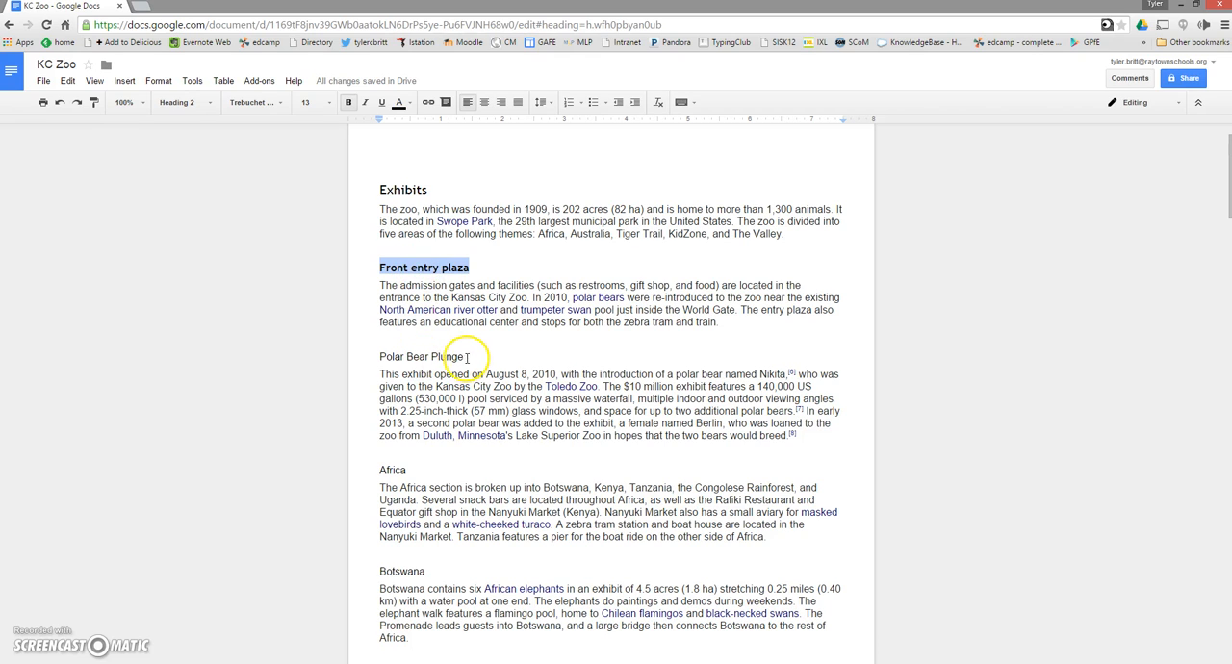
double_click(432, 356)
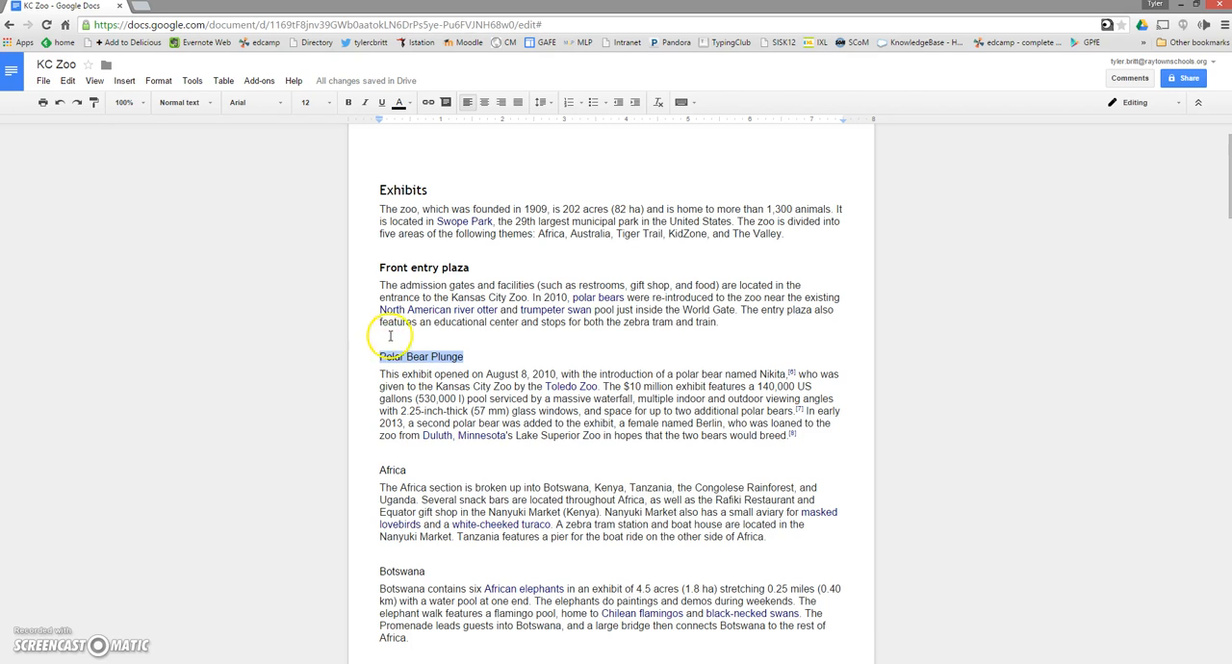
Apply the Heading 3 style to Polar Bear Plunge
click(181, 102)
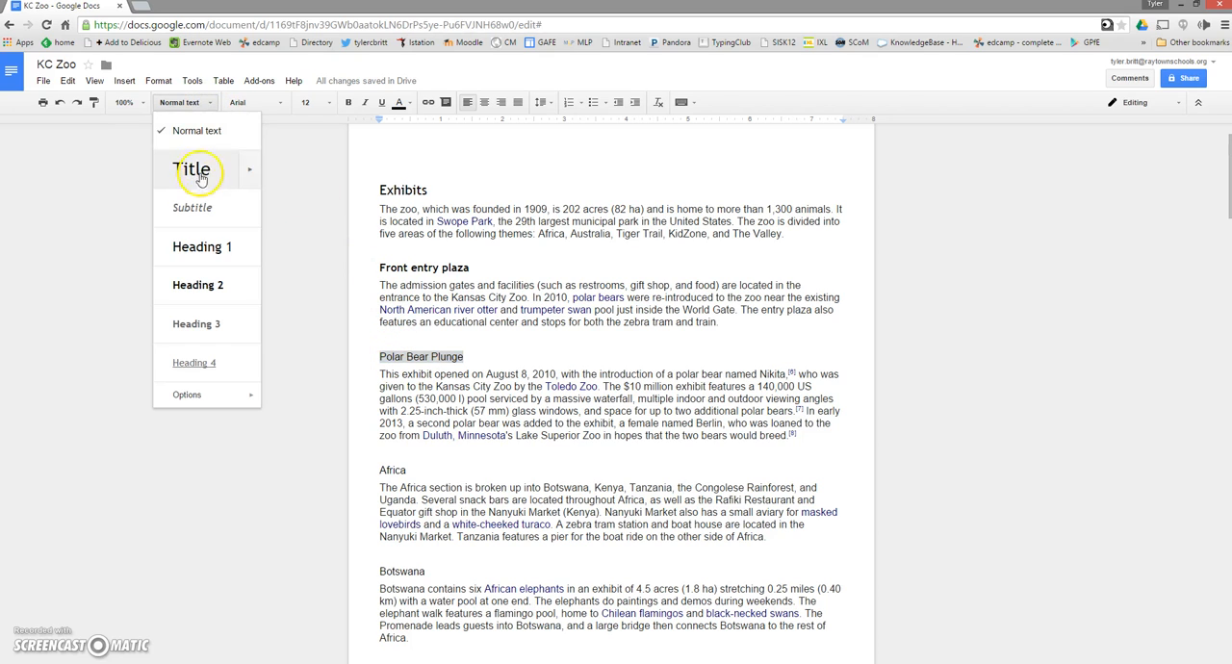
mouse_move(197, 285)
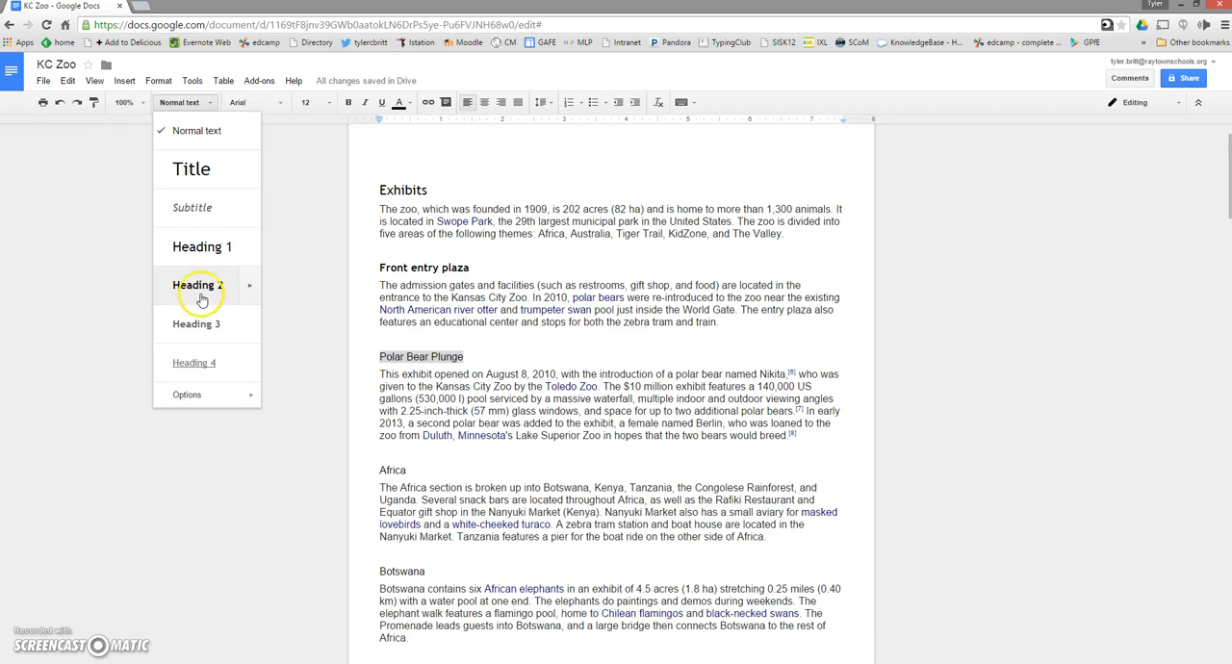
mouse_move(197, 324)
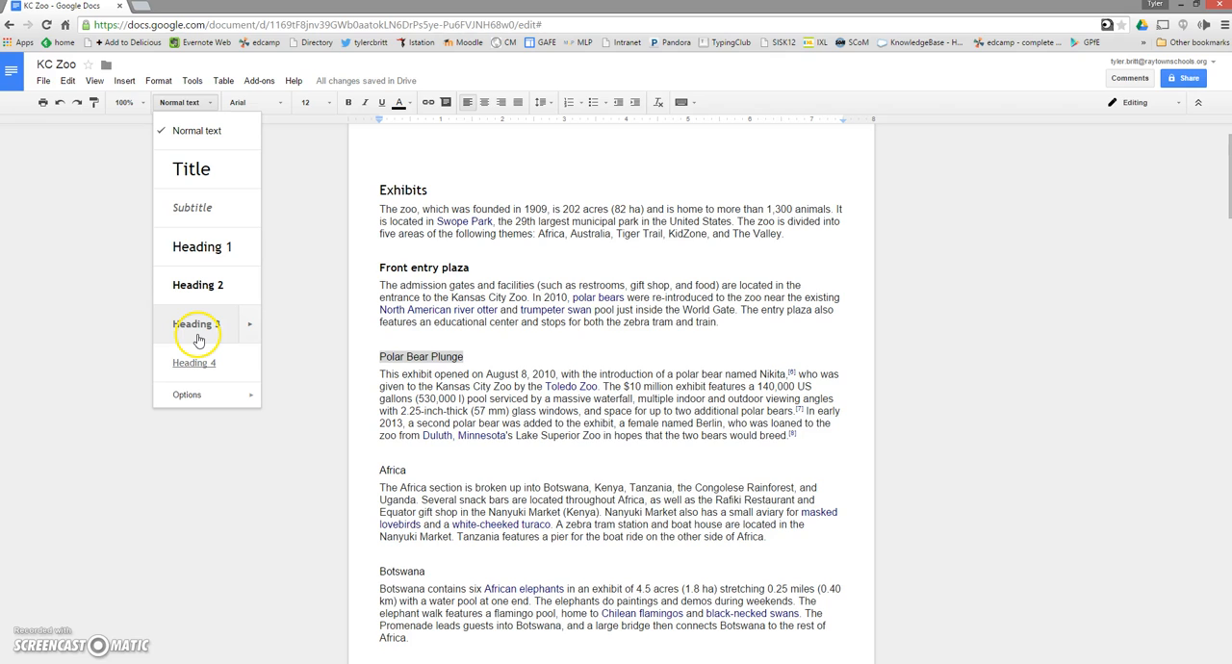
click(195, 324)
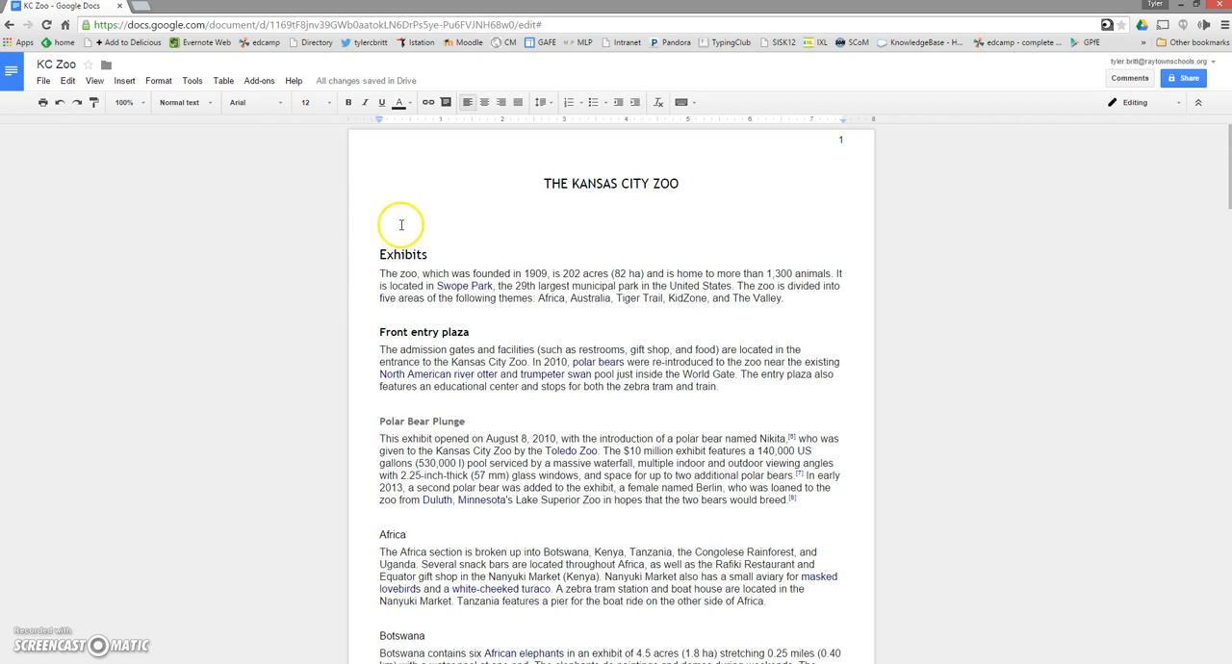
Insert a linked table of contents on the blank line below the title
click(402, 226)
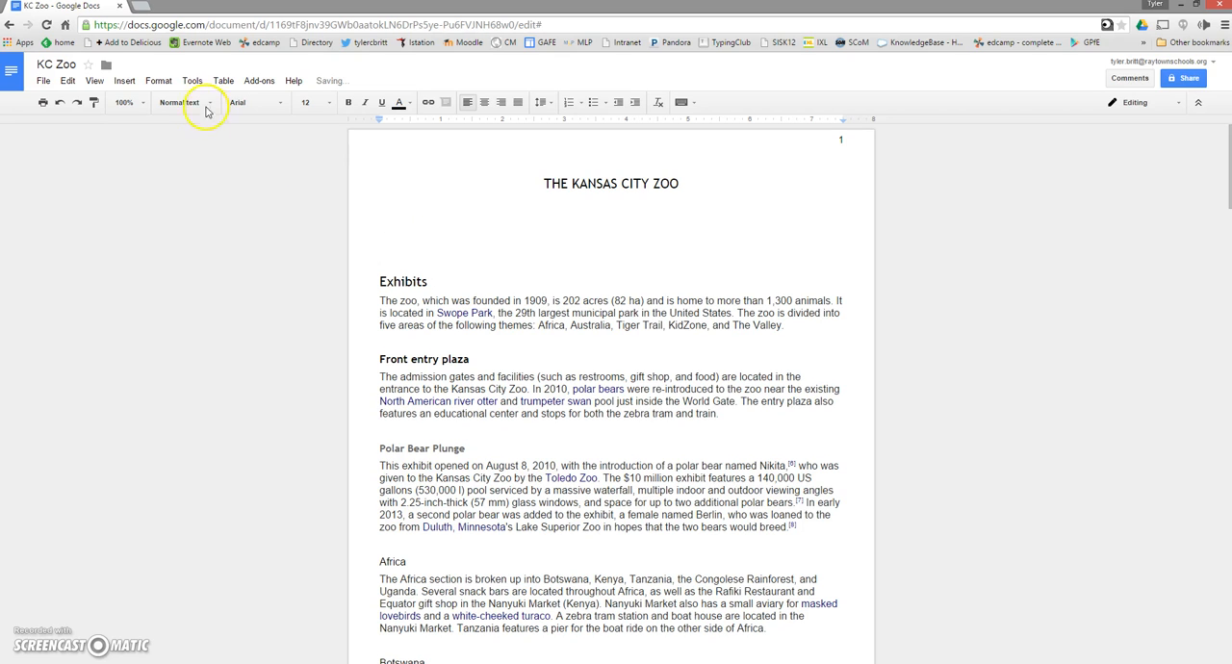
click(124, 80)
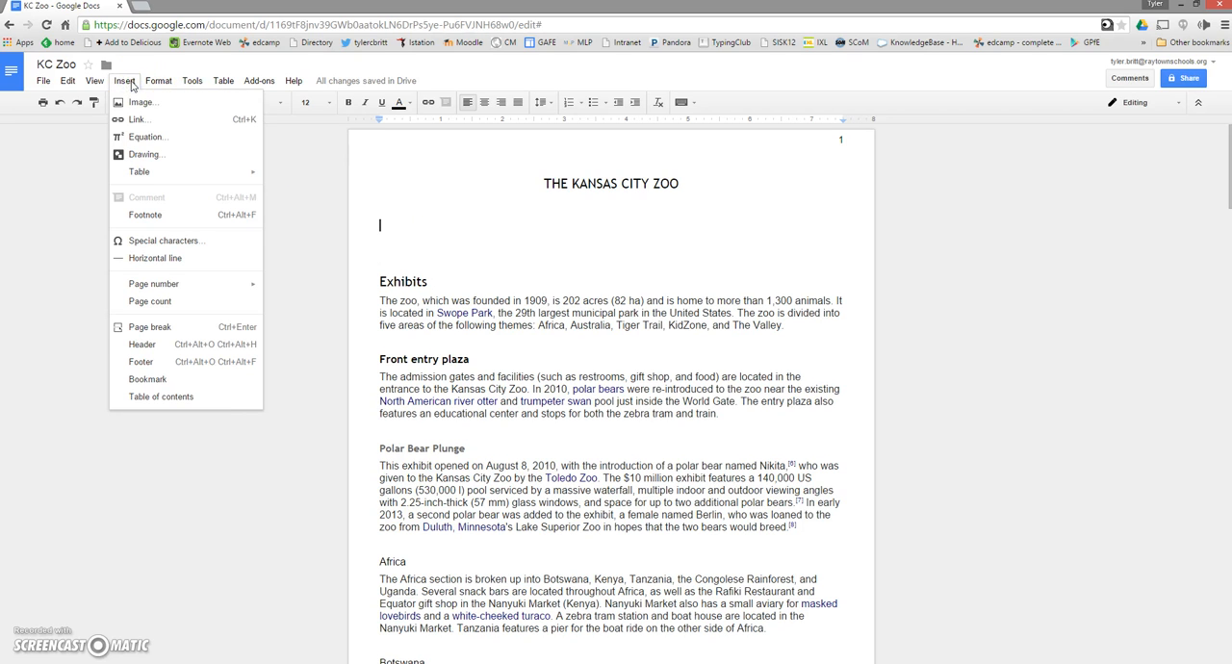
mouse_move(150, 302)
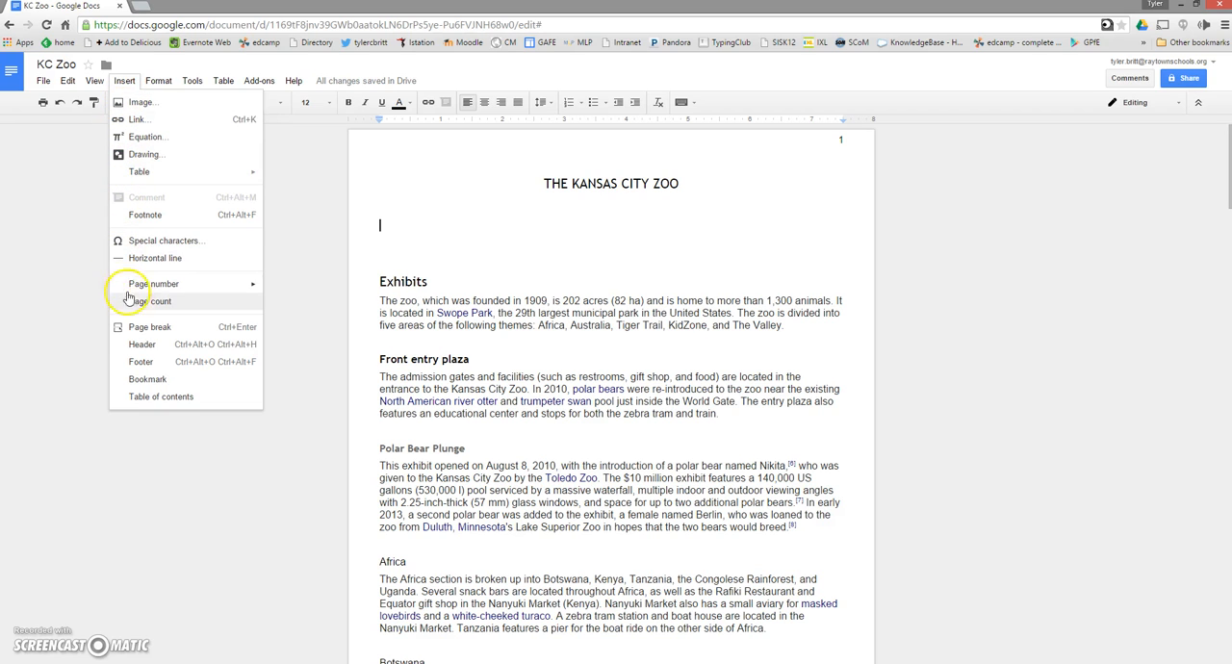
mouse_move(161, 397)
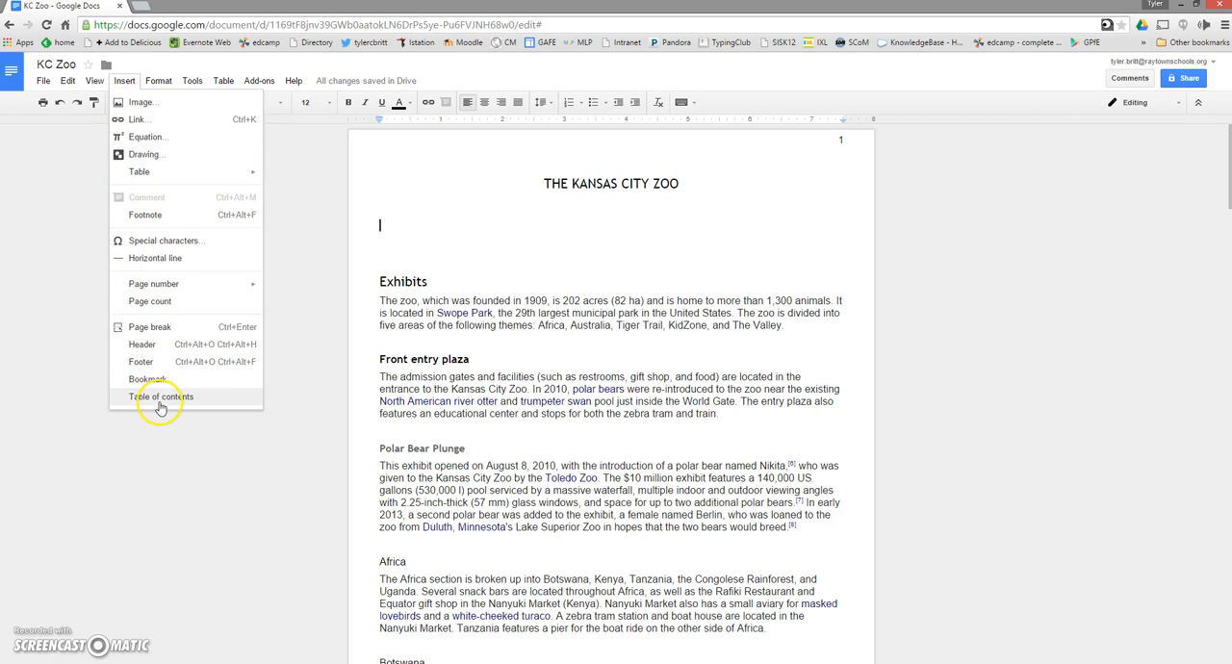
click(160, 397)
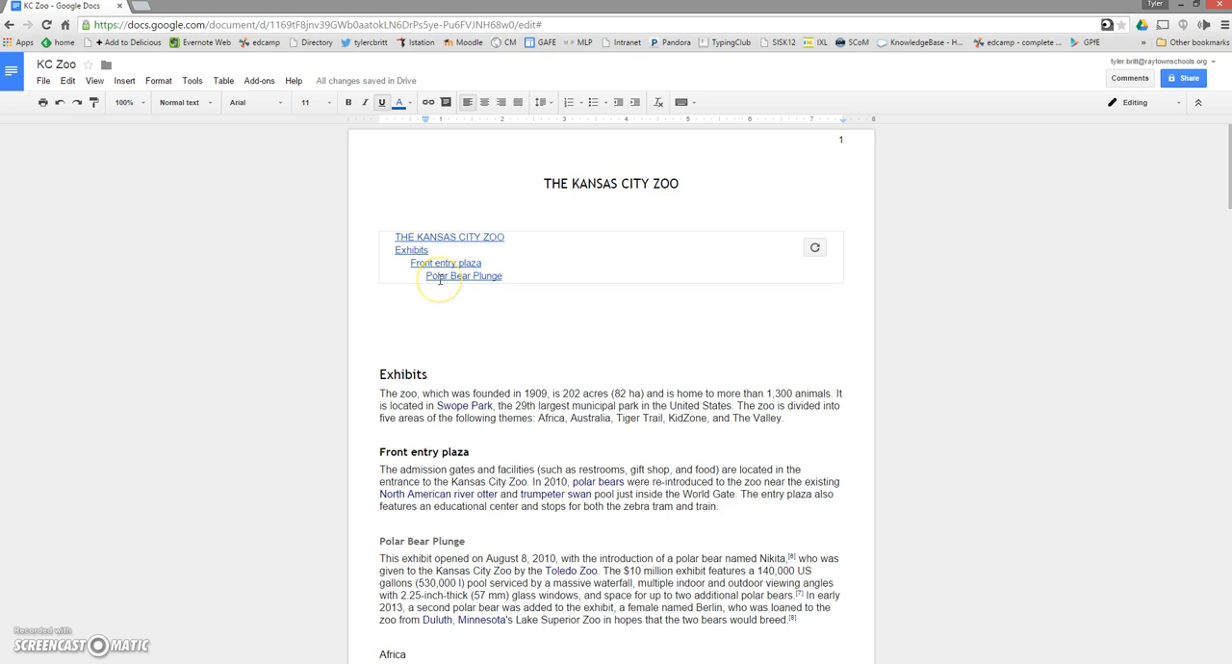
Make the Africa title a Heading 2
scroll(down, 3)
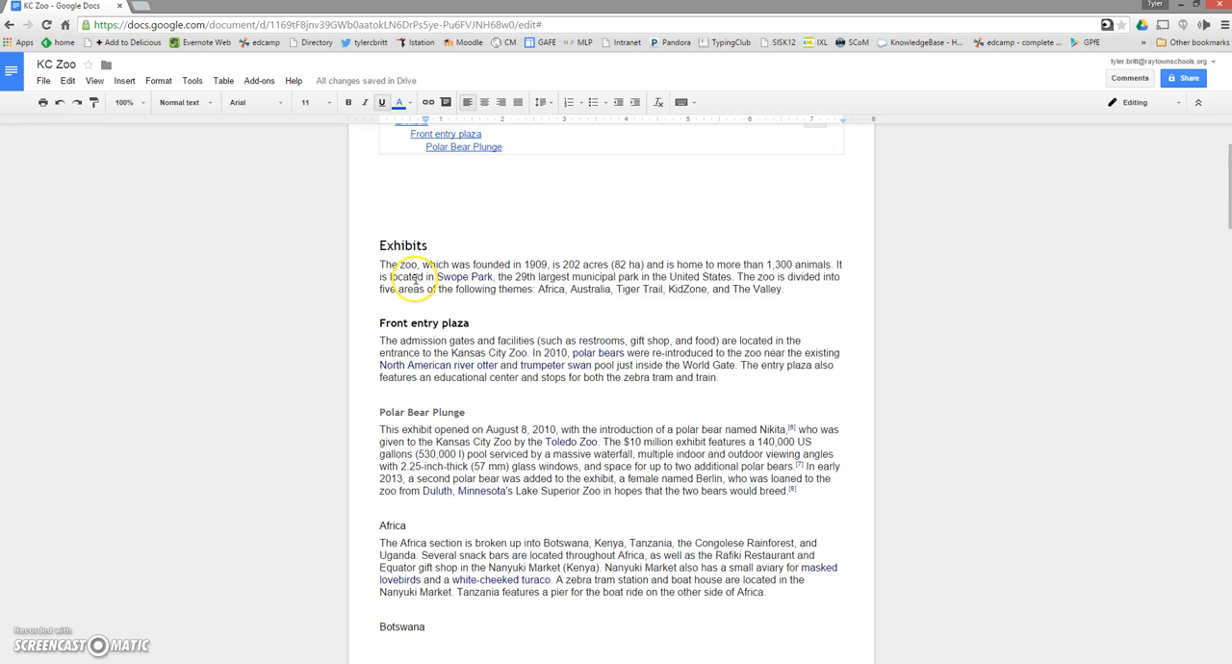
scroll(down, 3)
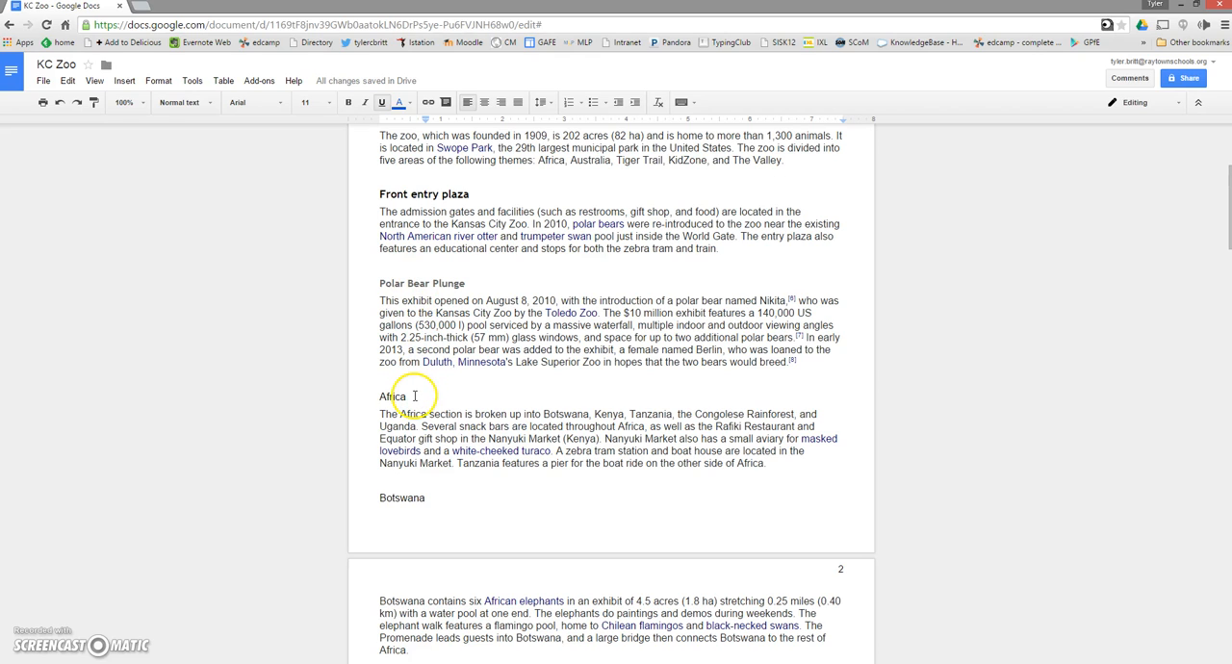
double_click(390, 396)
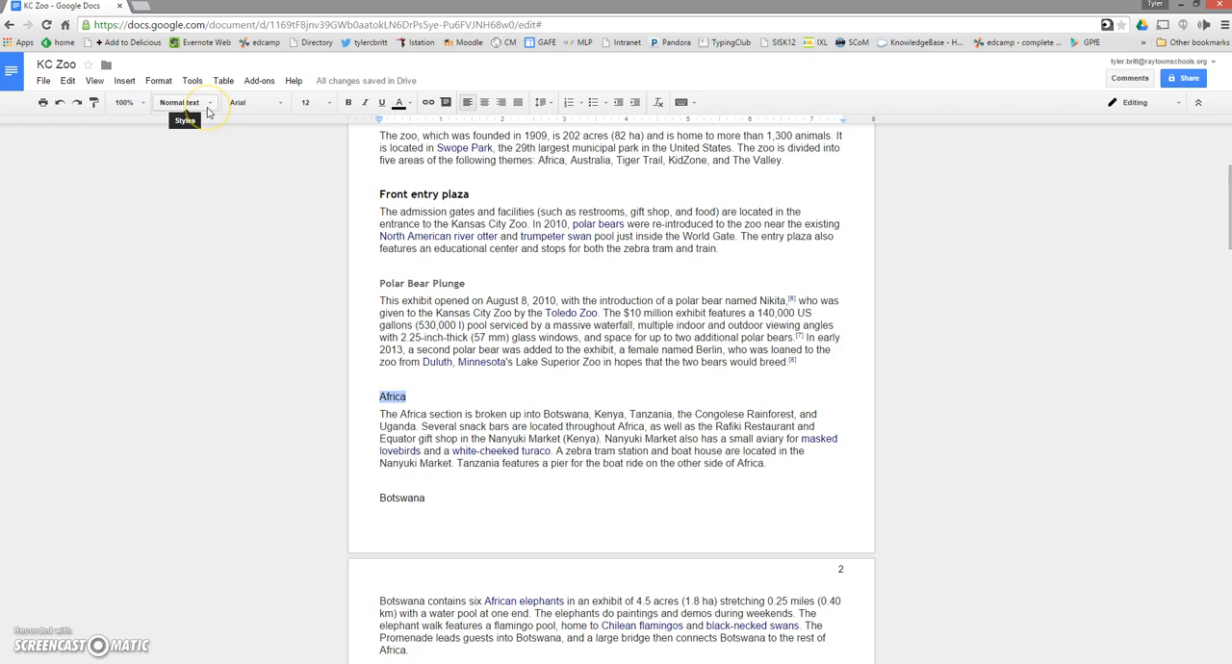
click(183, 102)
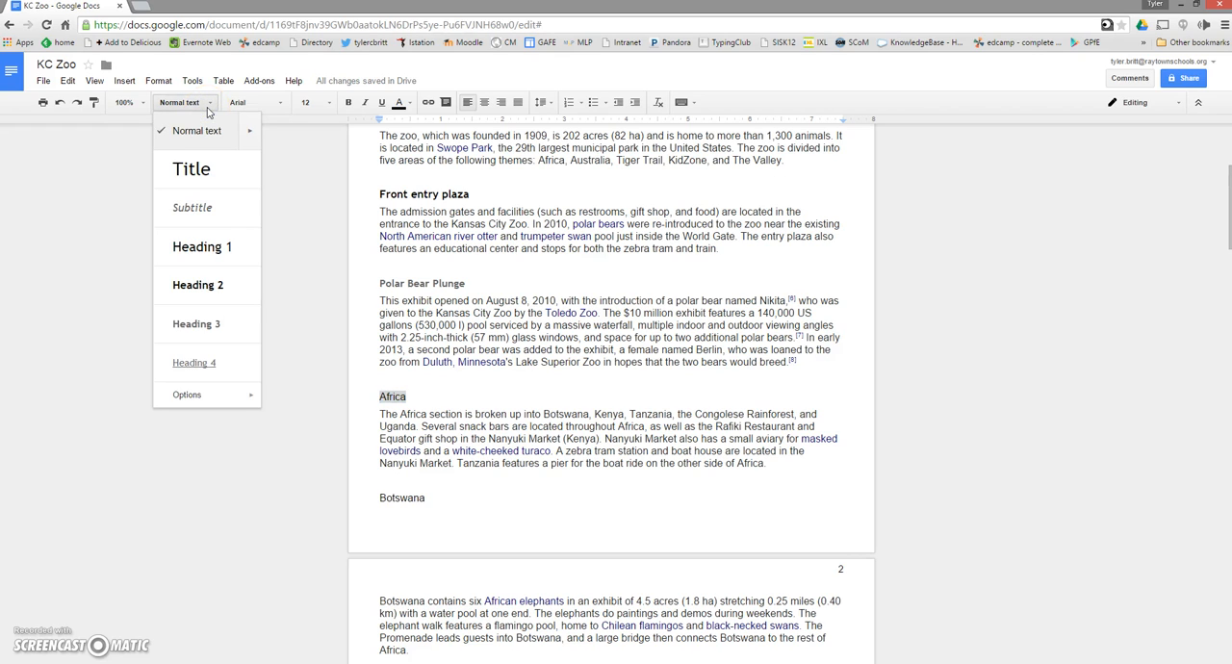
mouse_move(197, 285)
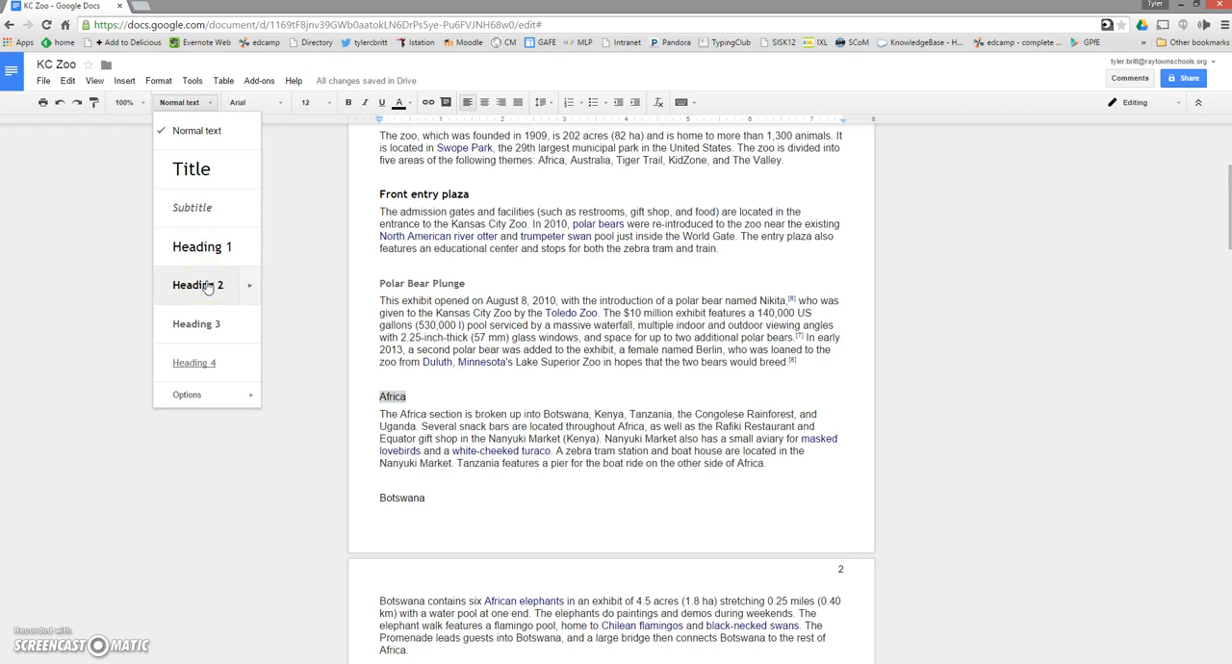
click(197, 285)
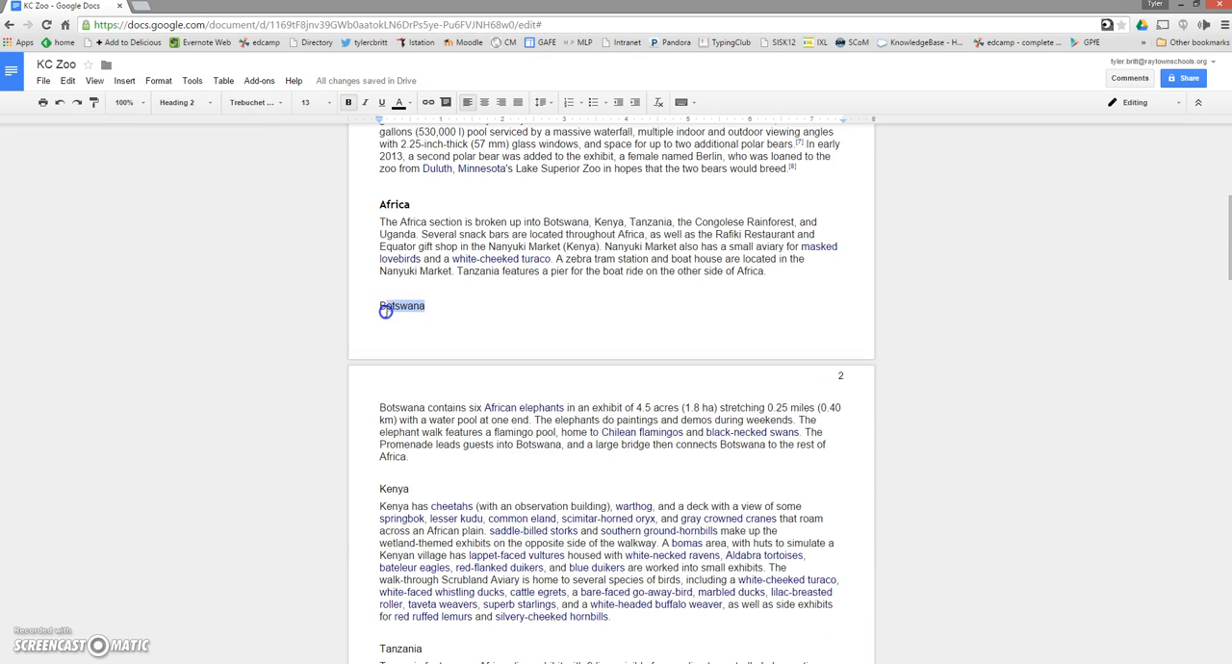
Apply Heading 3 to the Africa sub-areas Botswana, Tanzania and Uganda
click(178, 102)
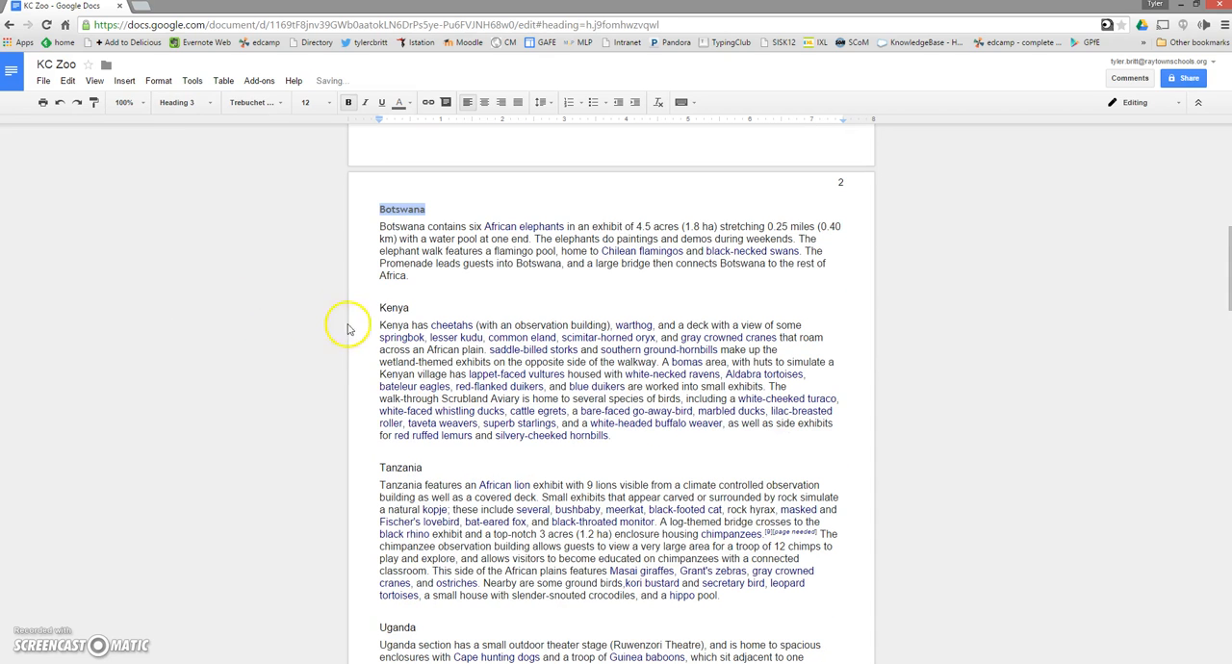
click(178, 102)
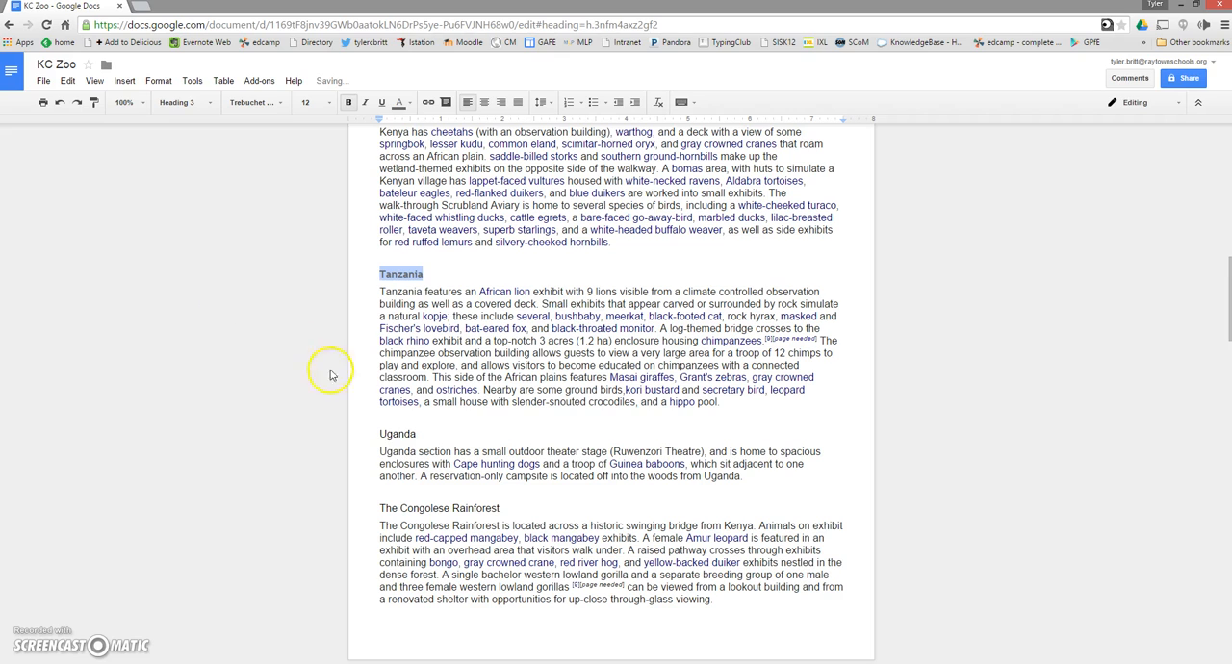
click(181, 102)
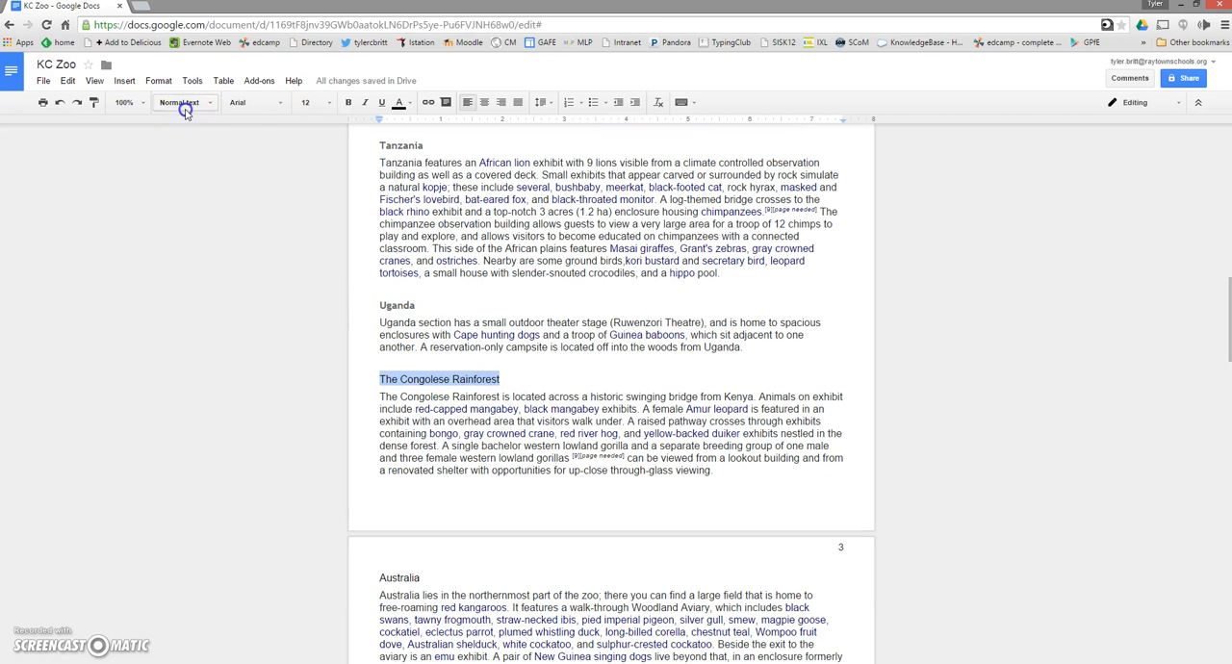
click(179, 102)
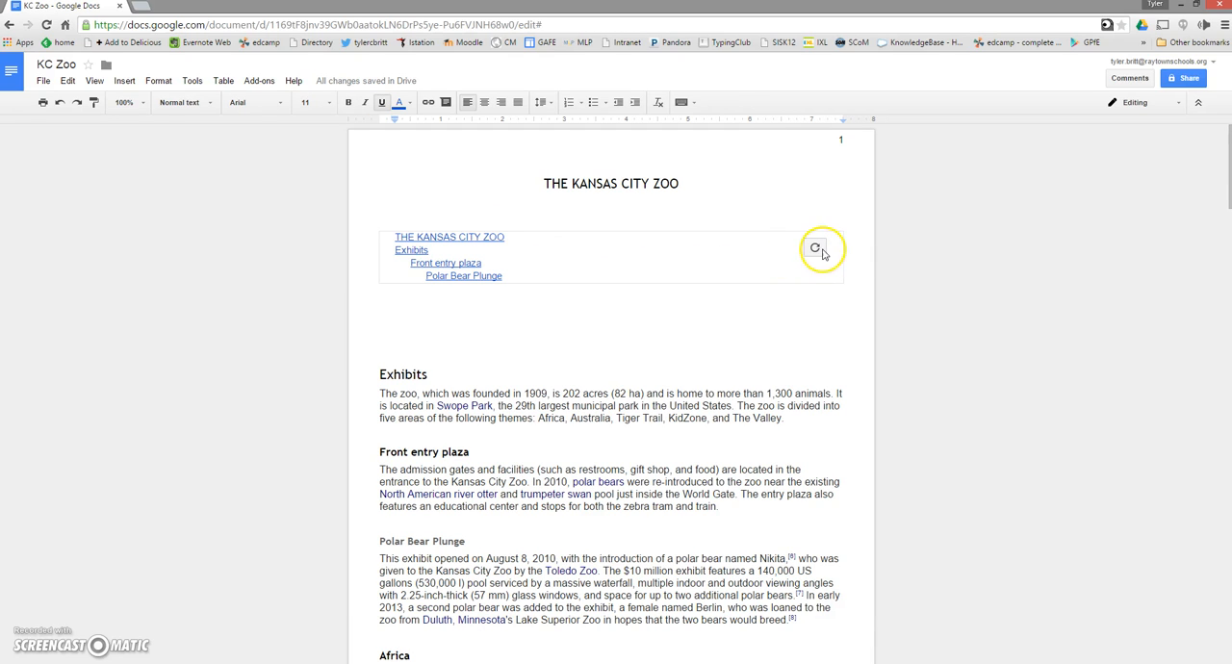
mouse_move(815, 249)
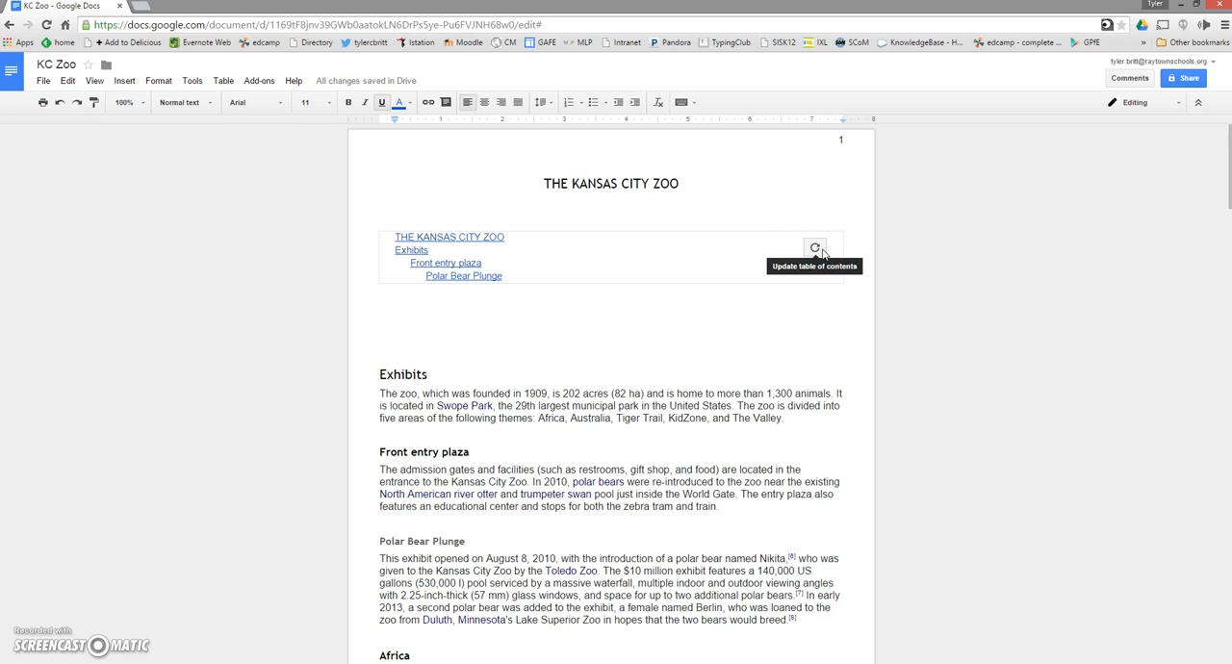
Refresh the table of contents to add Africa and its five sub-areas
click(815, 249)
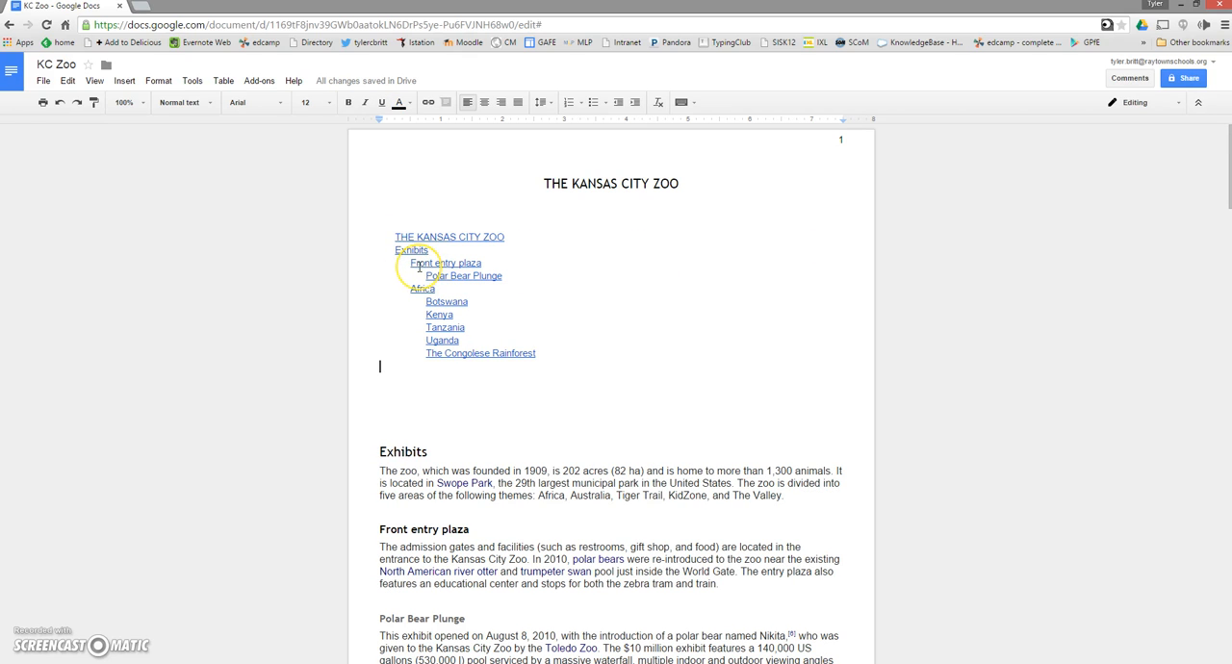
mouse_move(450, 364)
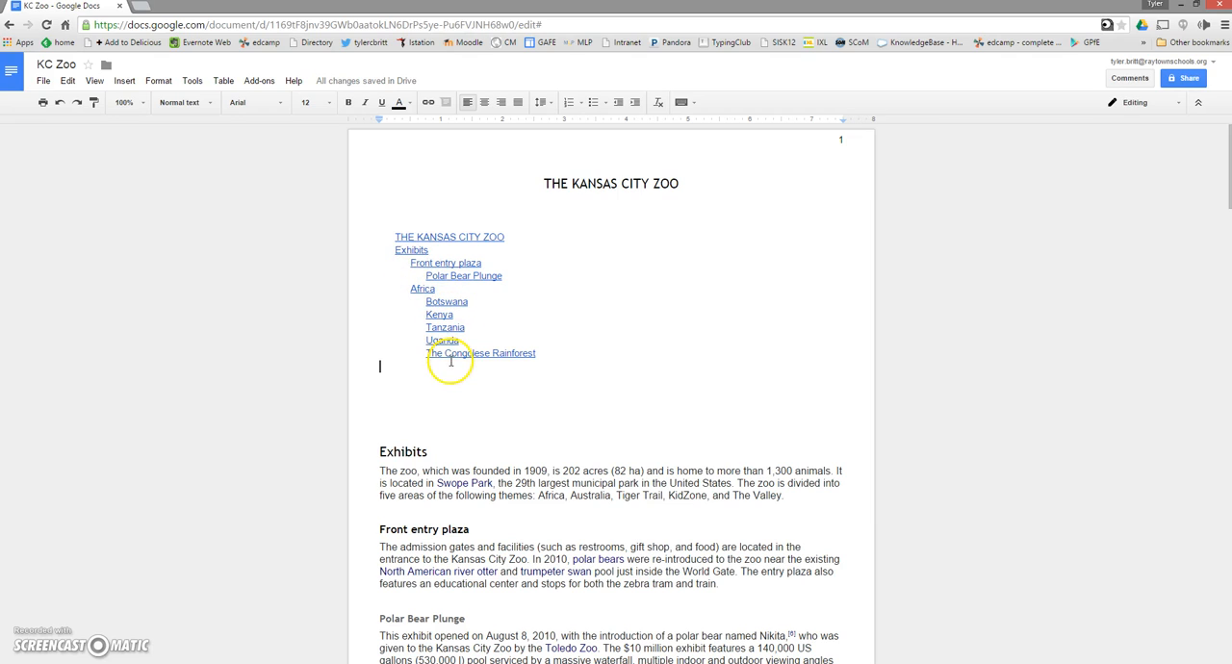
Make the Australia title a Heading 2
scroll(down, 3)
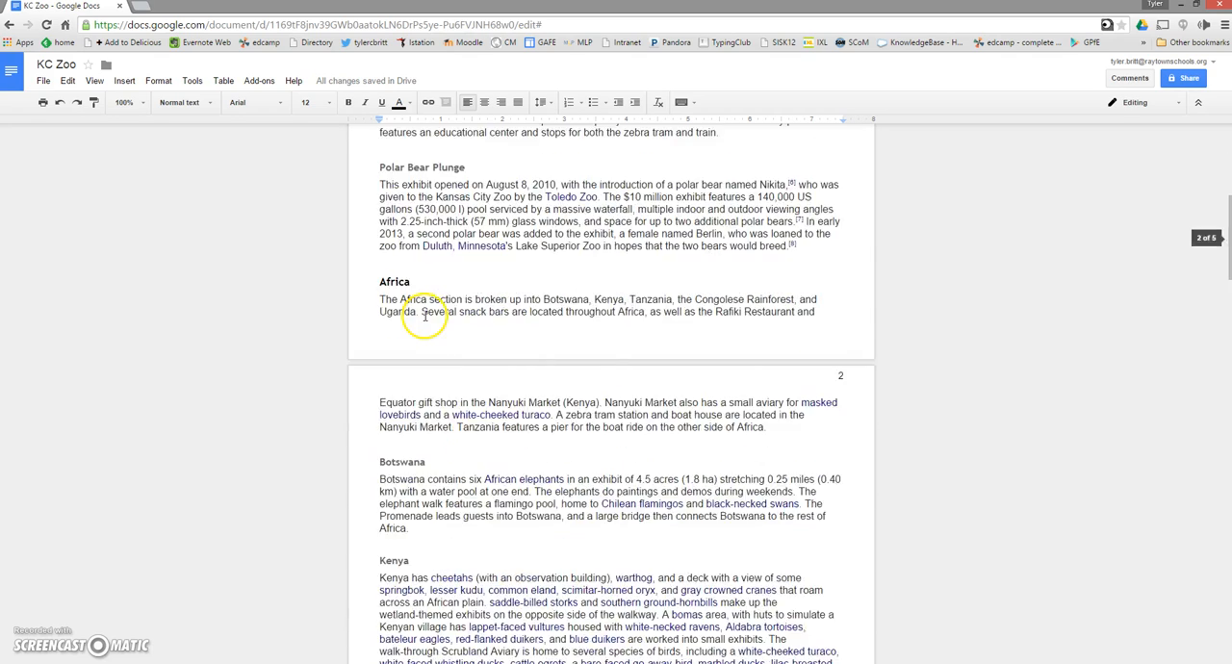
scroll(down, 3)
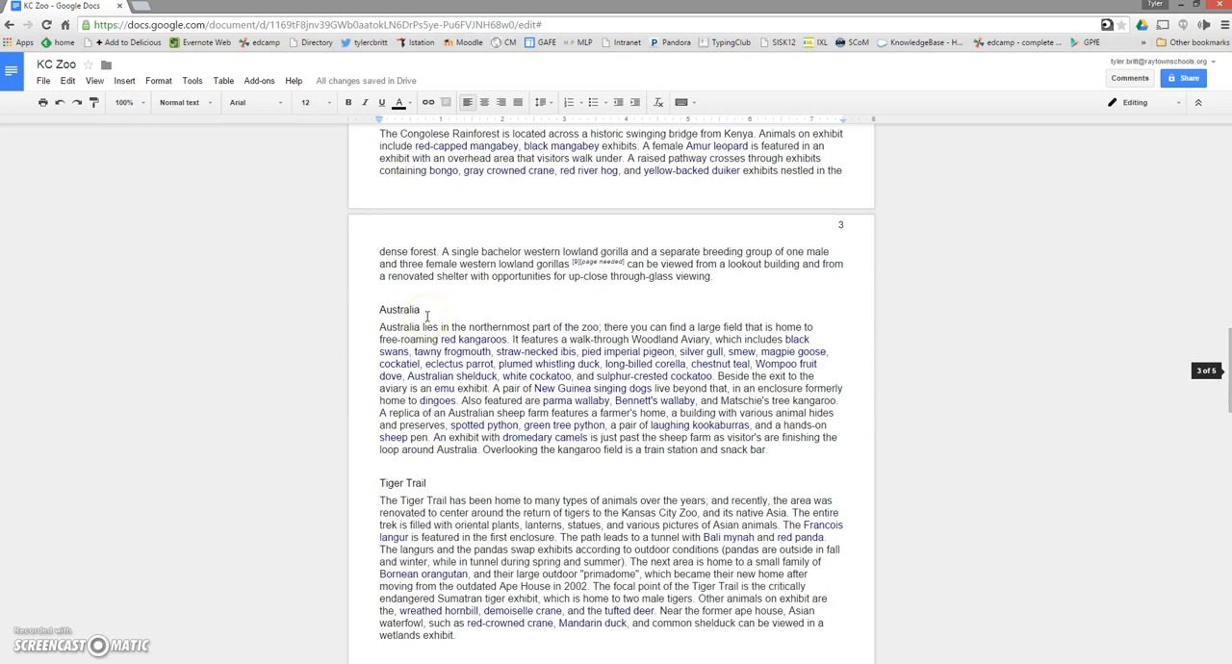
double_click(397, 309)
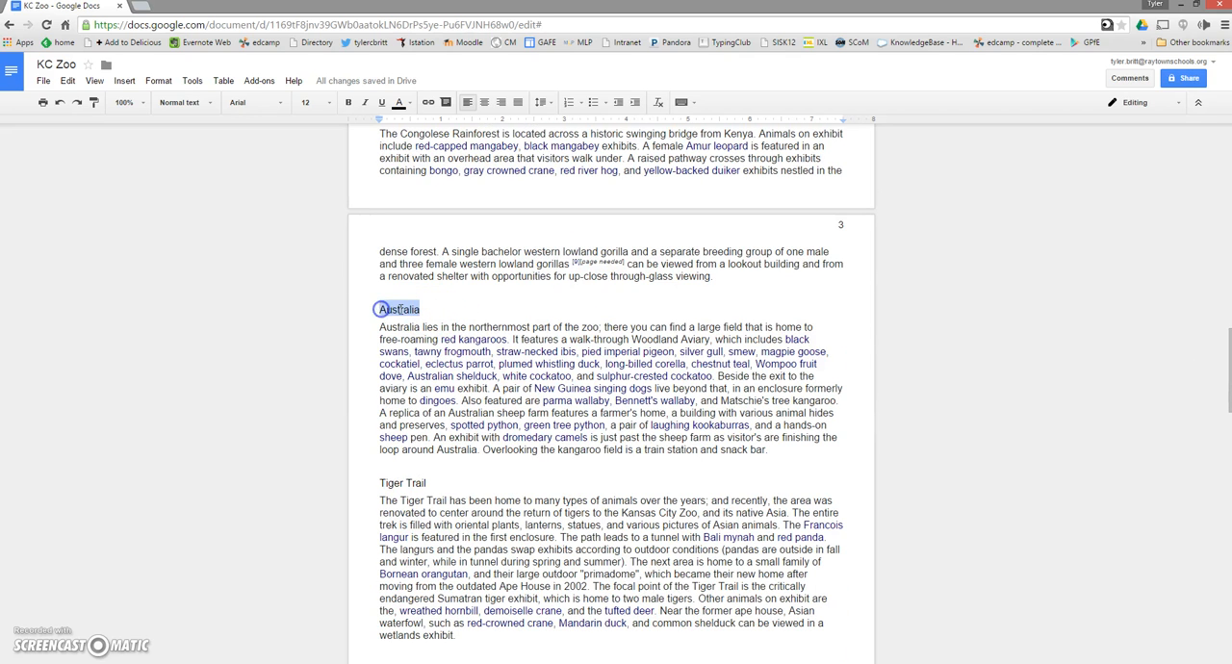
double_click(399, 309)
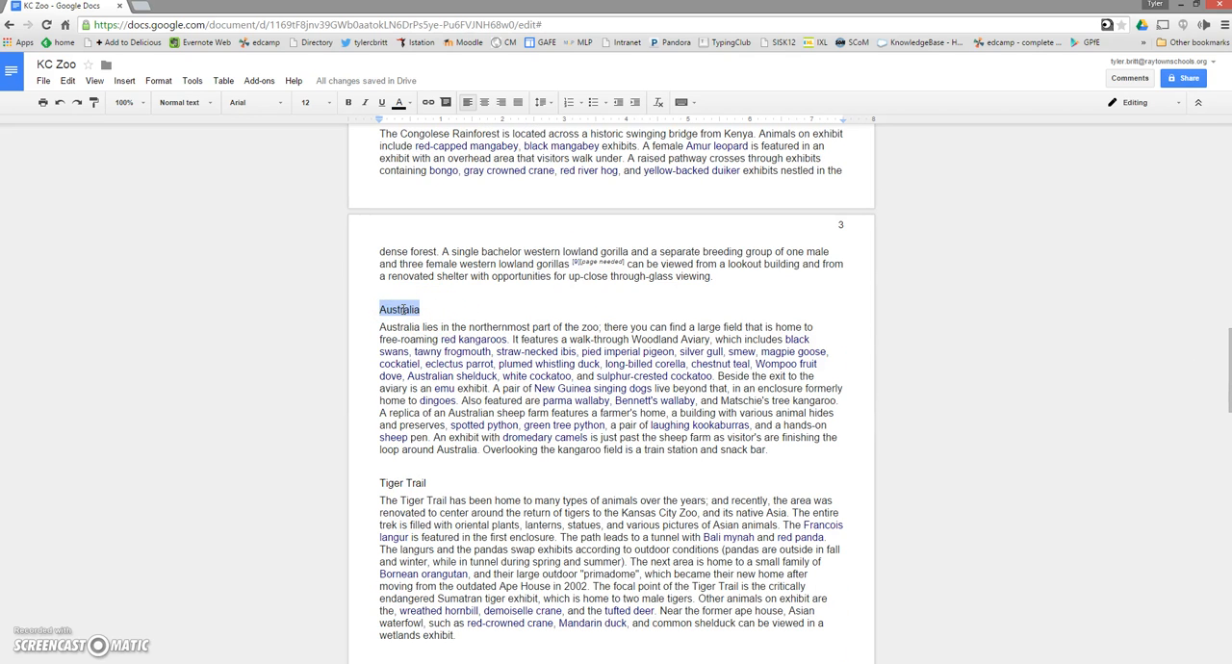
click(181, 102)
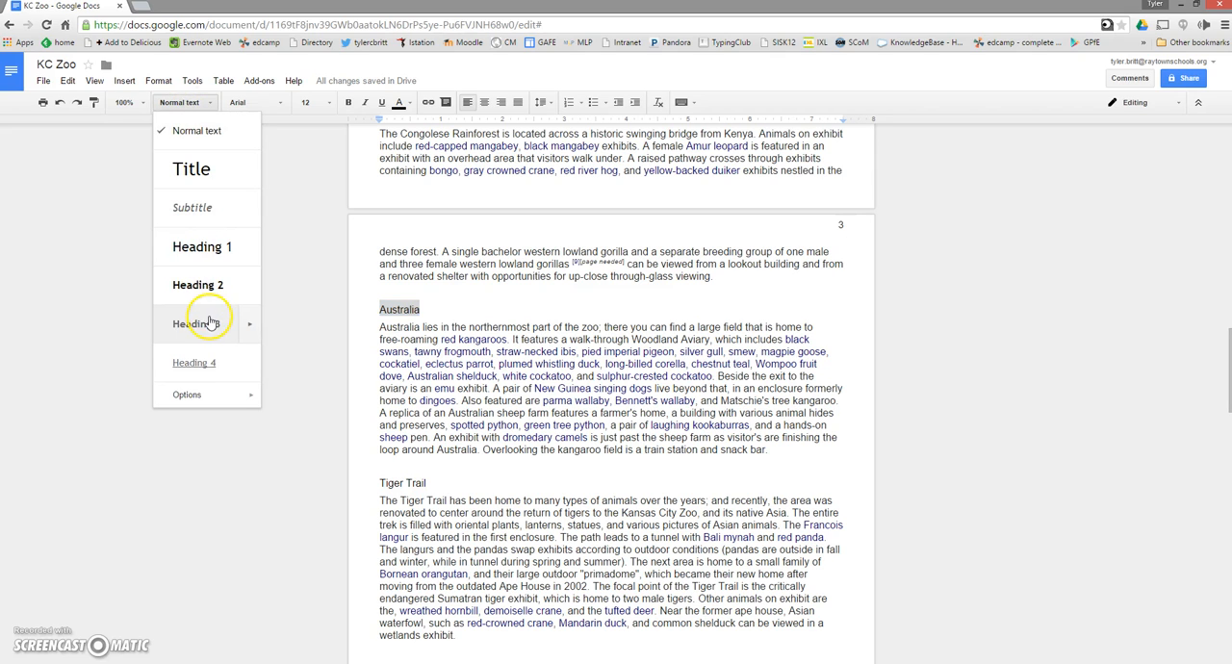
mouse_move(198, 285)
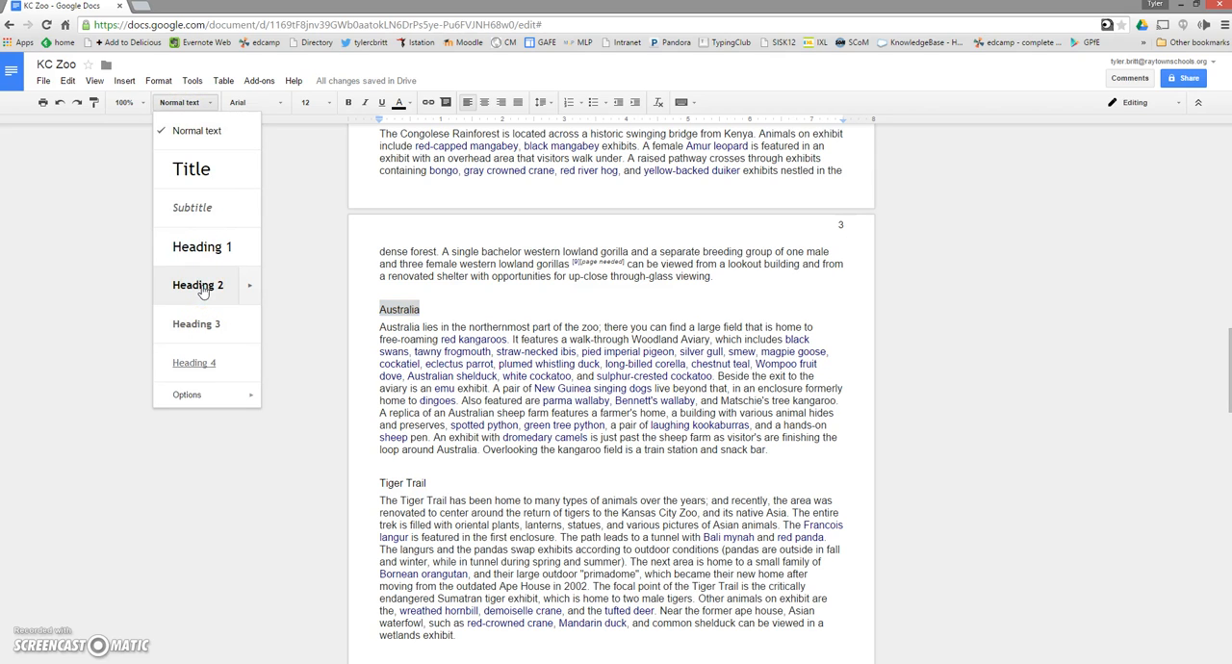
click(198, 285)
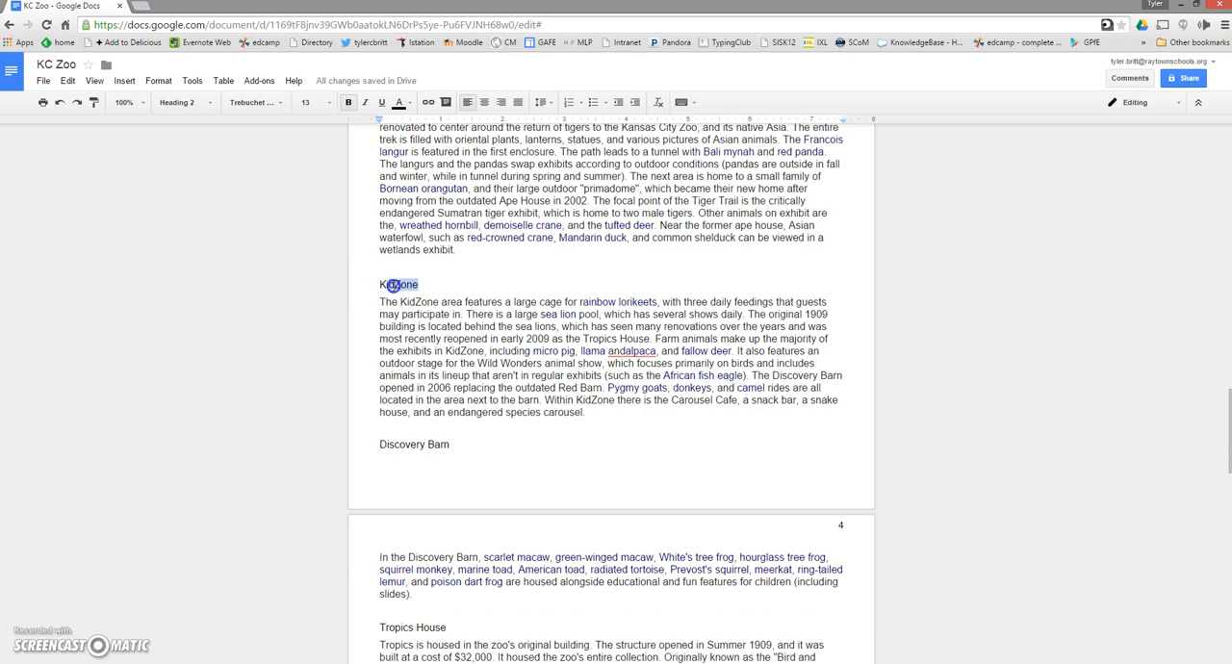
Make KidZone a Heading 2 and Discovery Barn a Heading 3
click(179, 103)
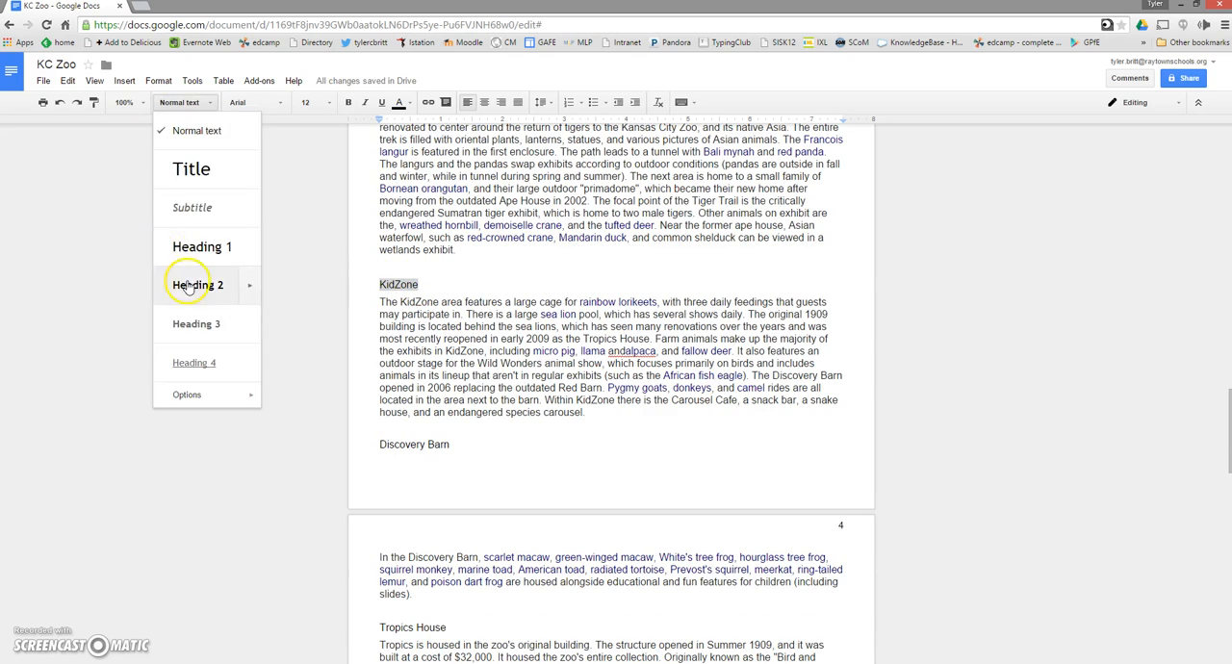
click(197, 285)
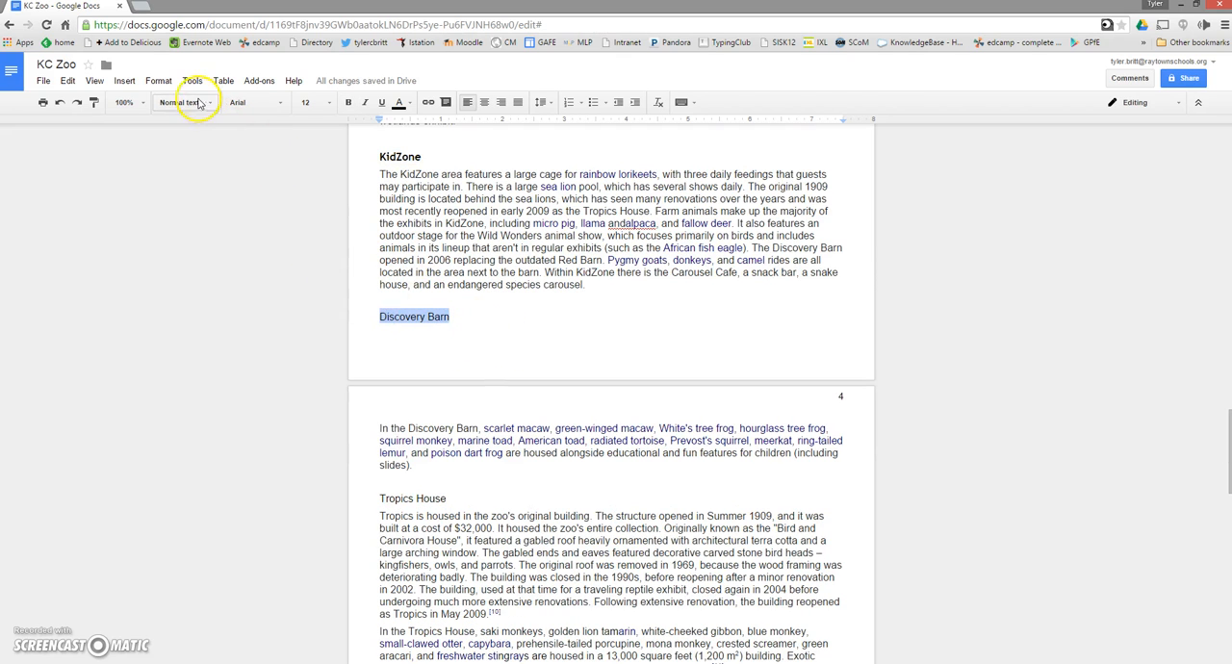
click(181, 102)
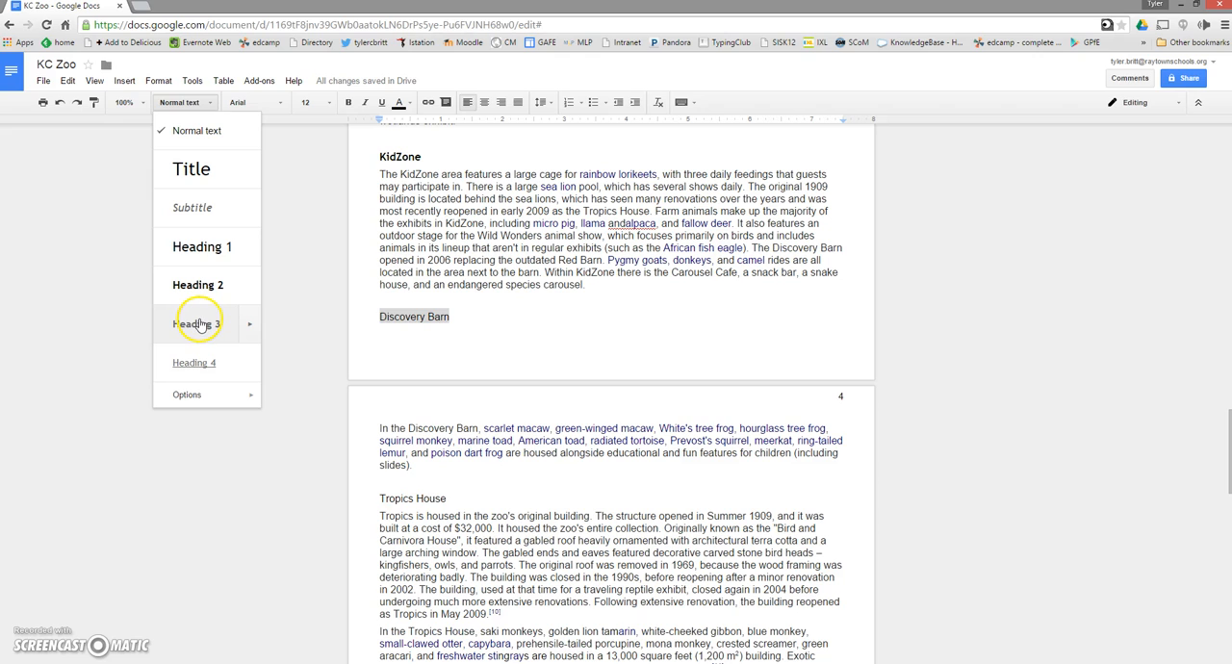
click(197, 324)
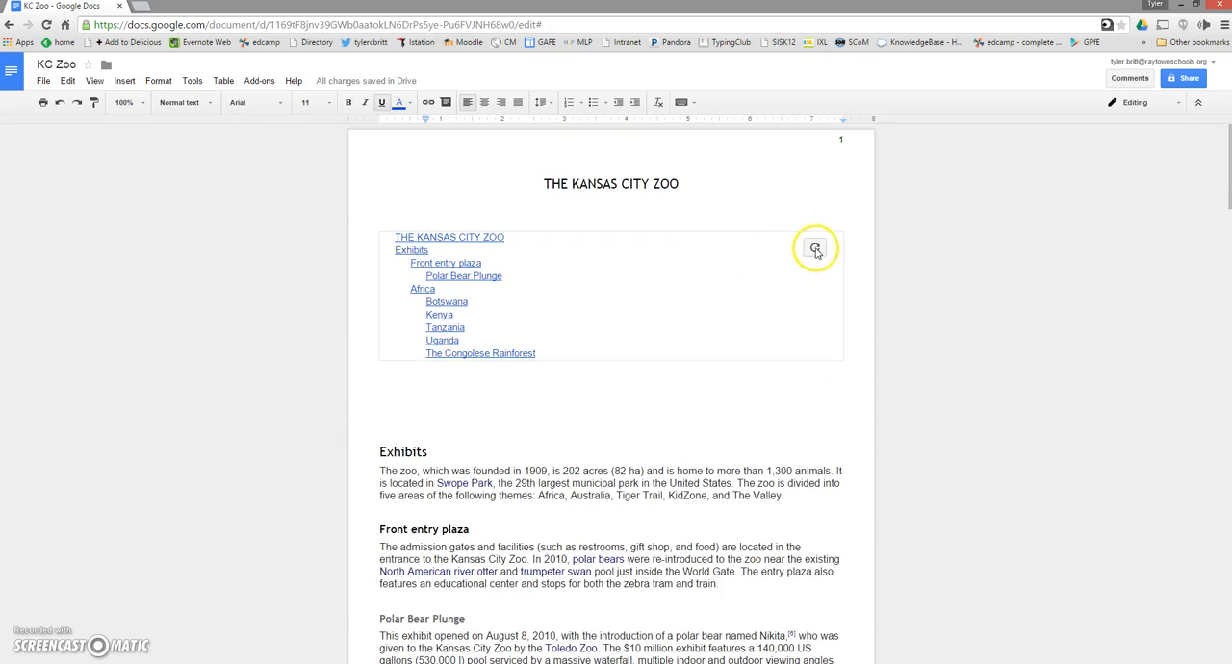
Update the table of contents to add Australia, Tiger Trail, KidZone and Discovery Barn
click(815, 247)
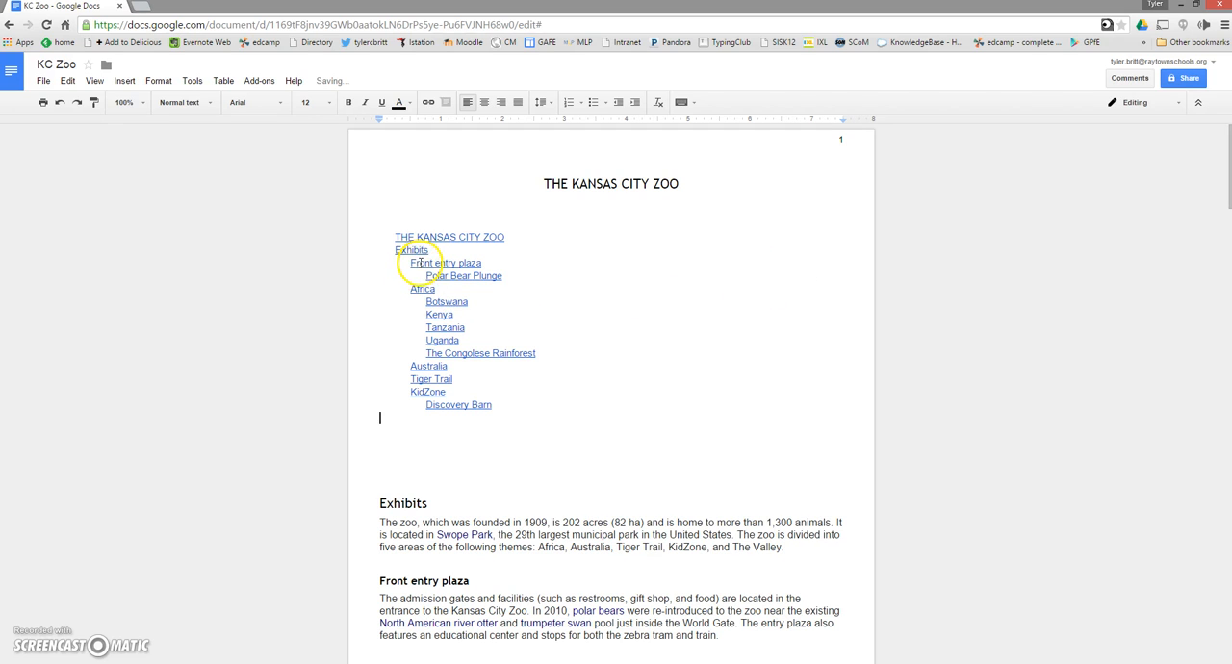
mouse_move(423, 392)
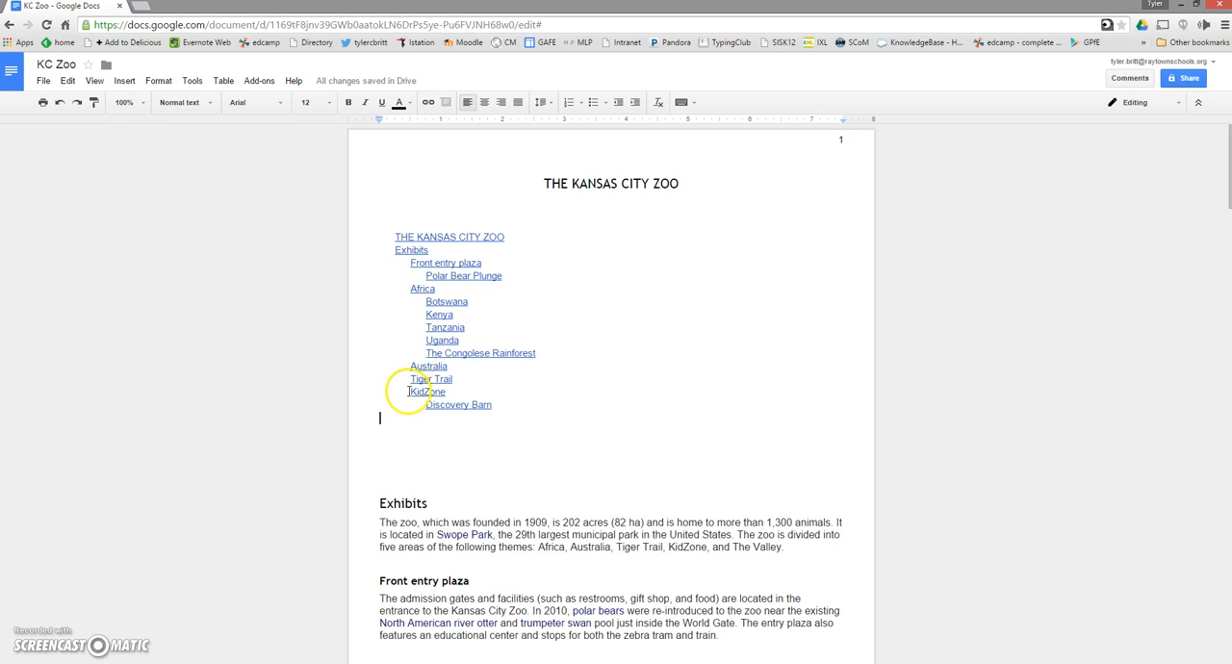
mouse_move(582, 457)
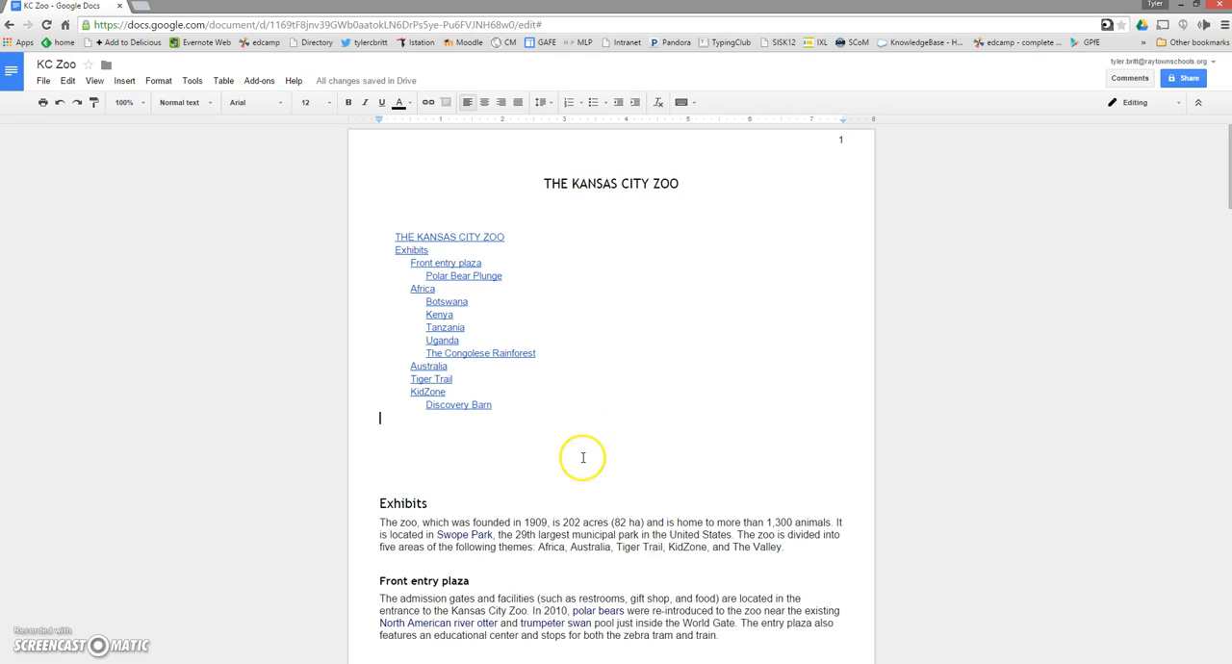
mouse_move(579, 453)
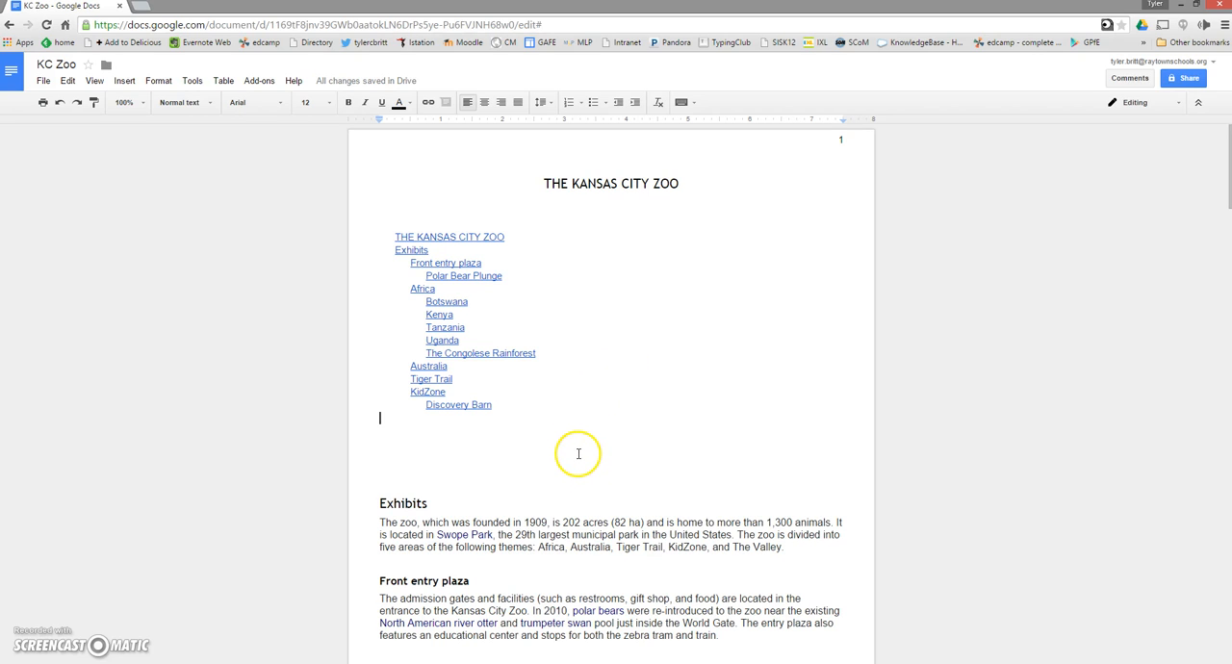